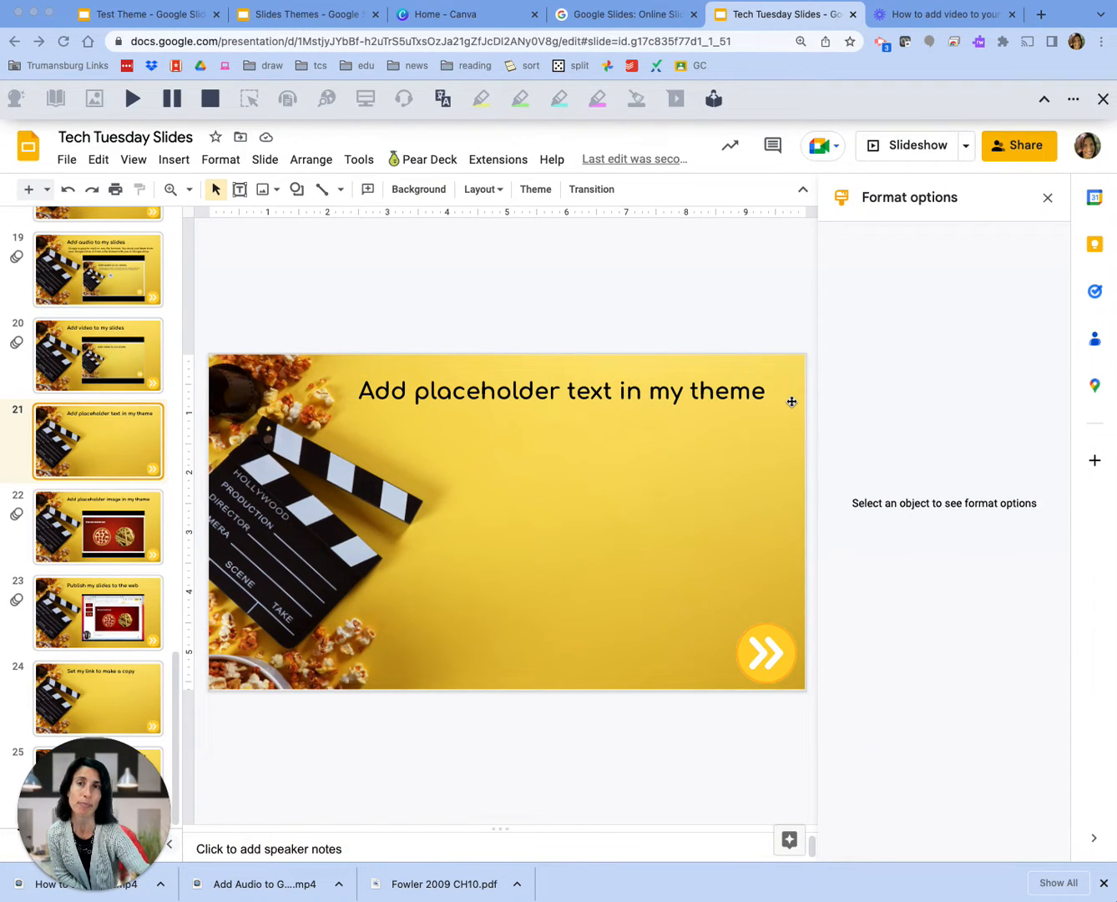
{"action": "mouse_move", "coordinate": [648, 549]}
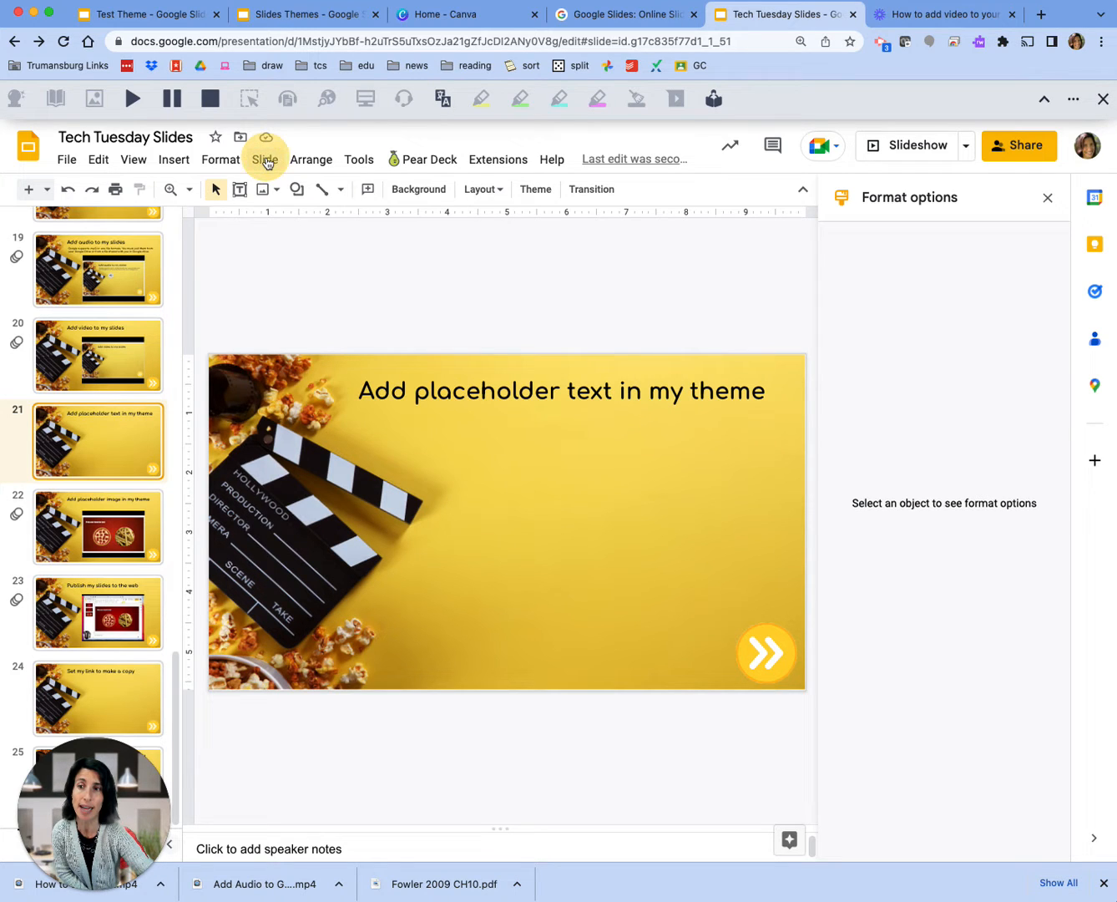
- Enter the theme editor via Slide > Edit theme and scroll through the layouts list
{"action": "left_click", "coordinate": [264, 159]}
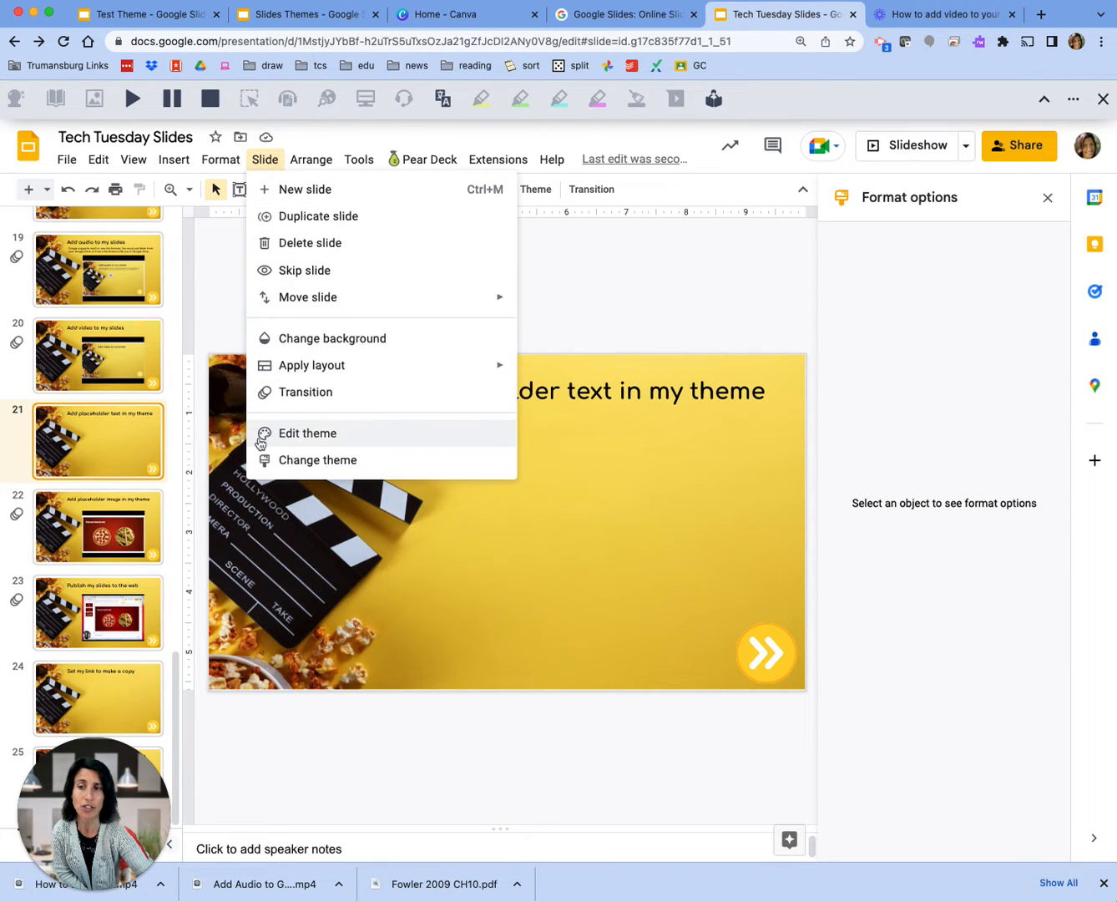
{"action": "mouse_move", "coordinate": [301, 441]}
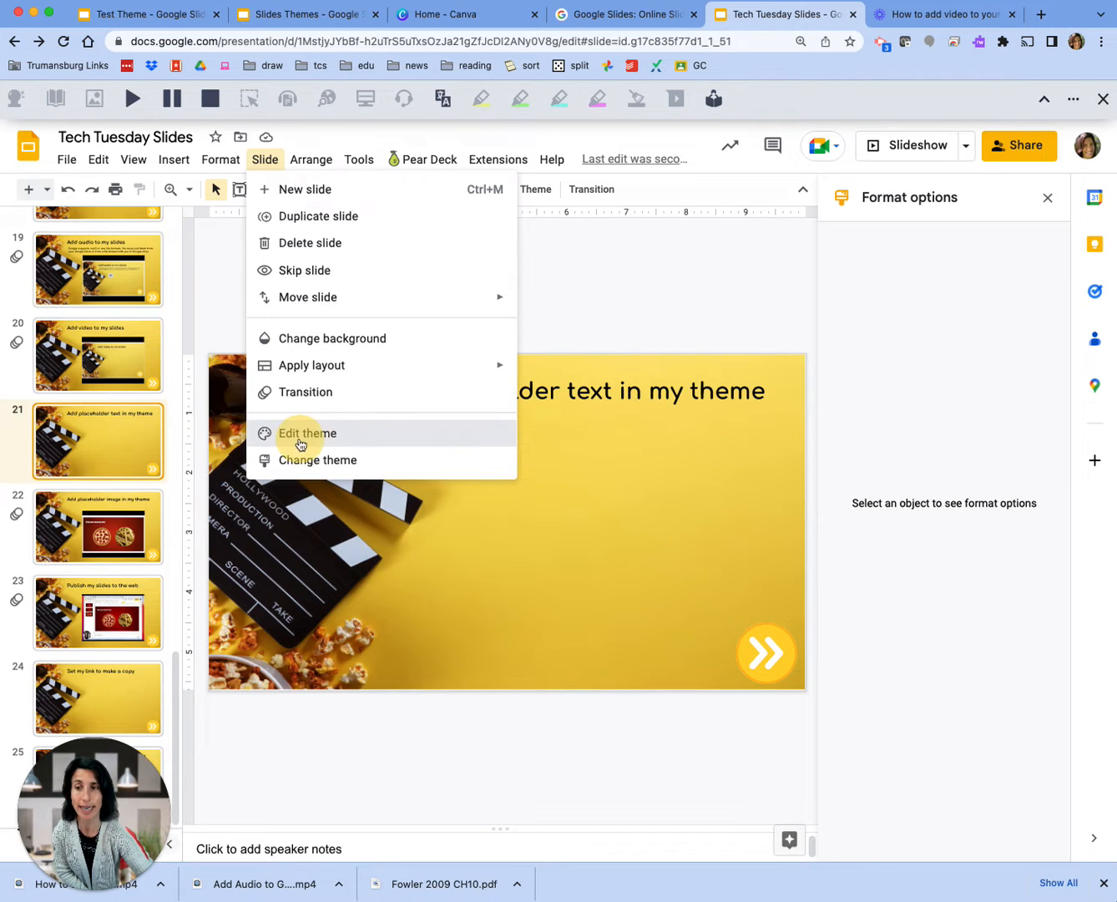
{"action": "left_click", "coordinate": [307, 435]}
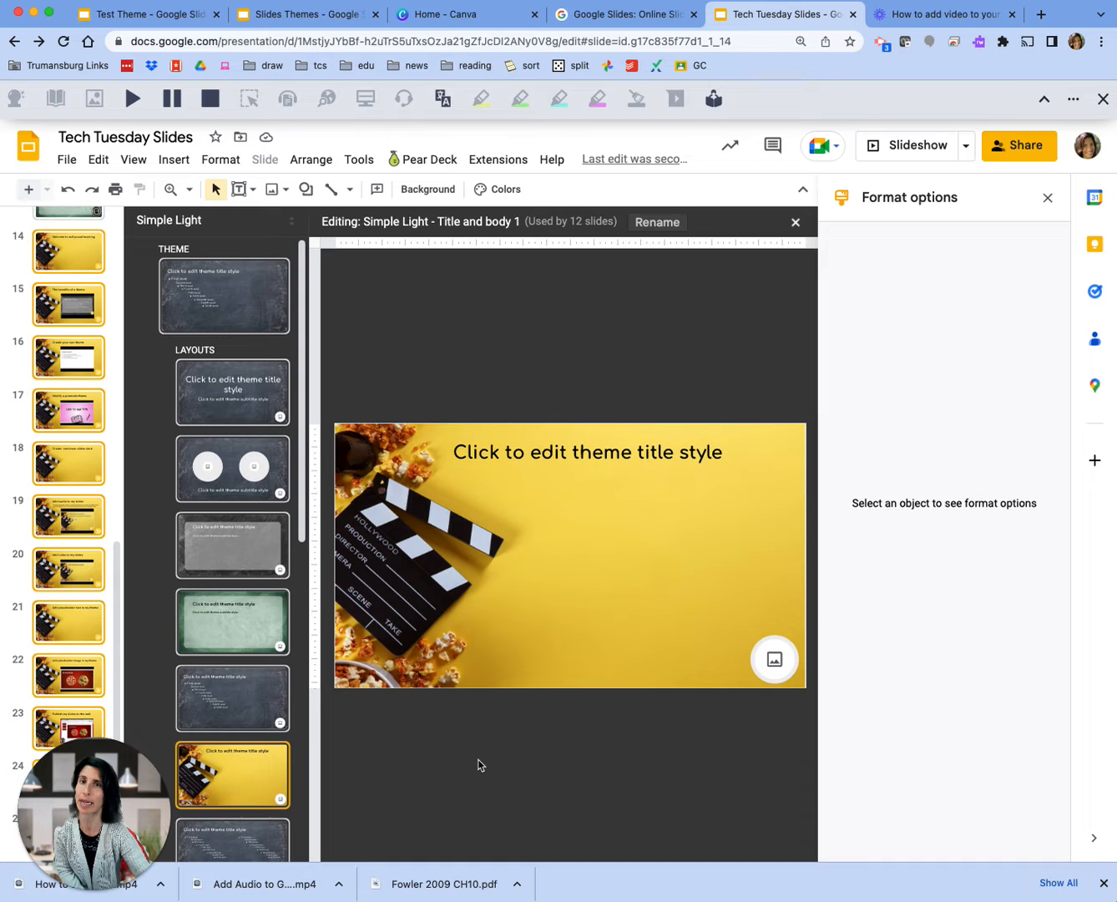
{"action": "mouse_move", "coordinate": [538, 807]}
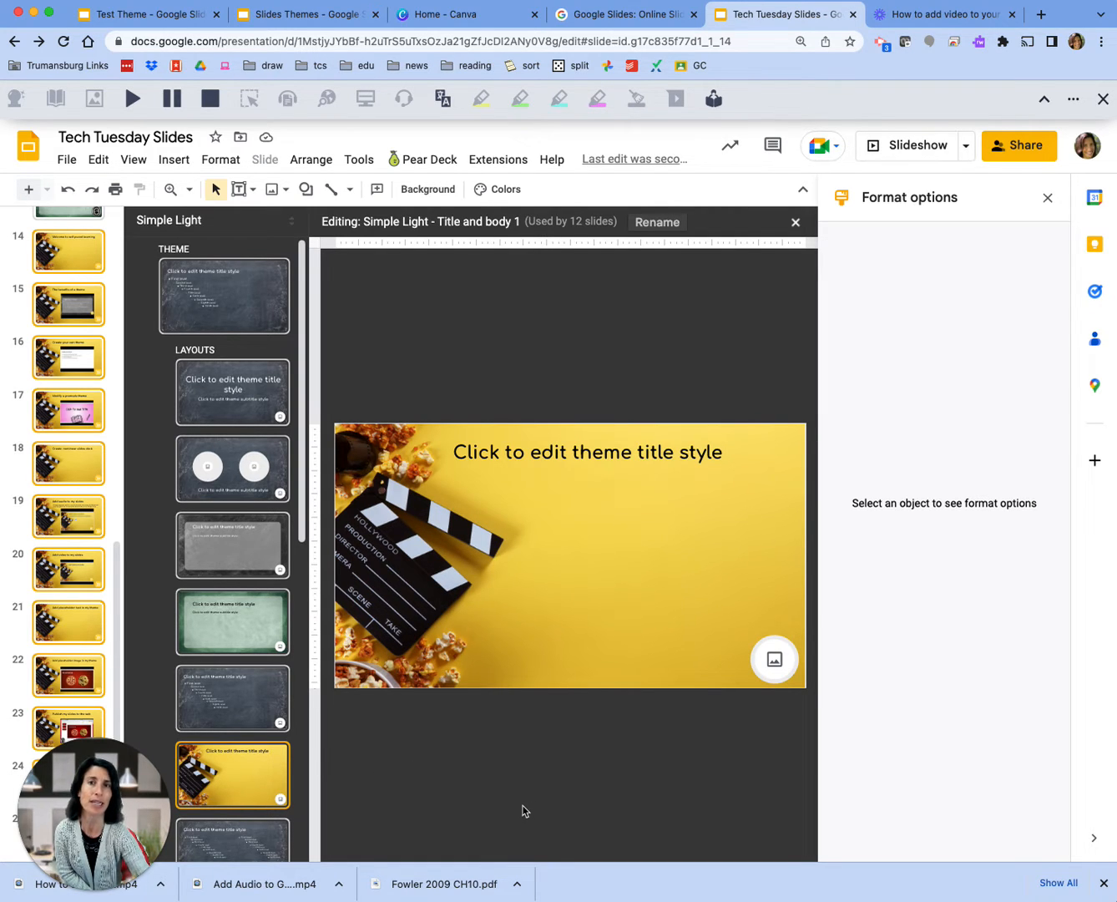
{"action": "mouse_move", "coordinate": [274, 809]}
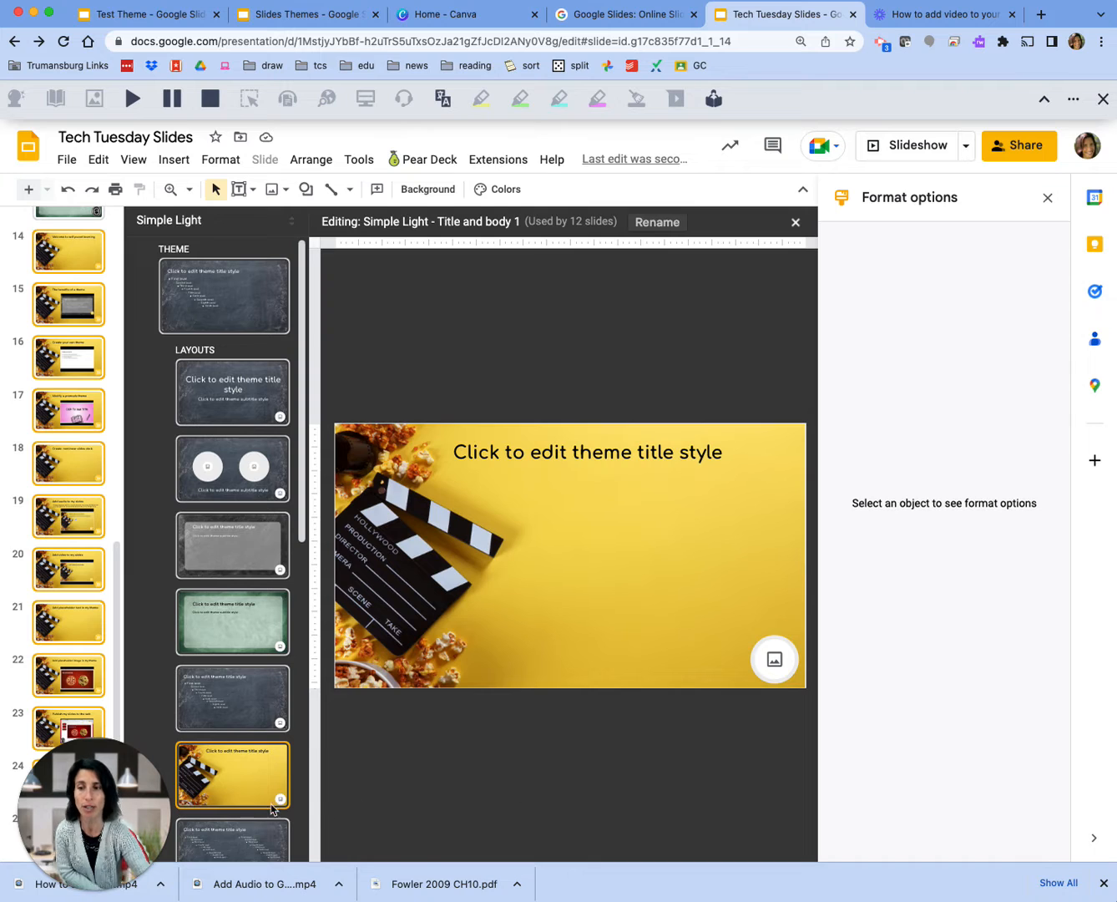
{"action": "scroll", "scroll_direction": "down", "scroll_amount": 3}
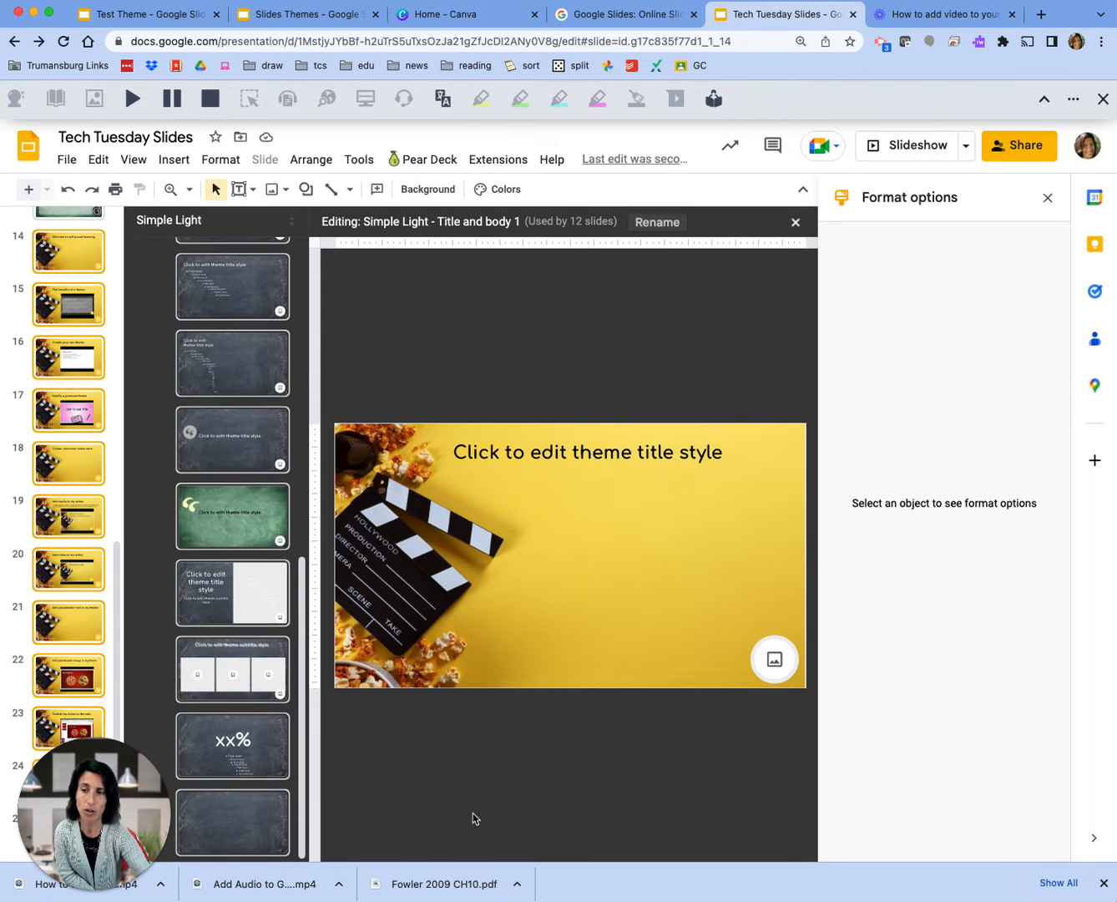
- Select the Blank layout and insert a title placeholder onto it
{"action": "left_click", "coordinate": [230, 824]}
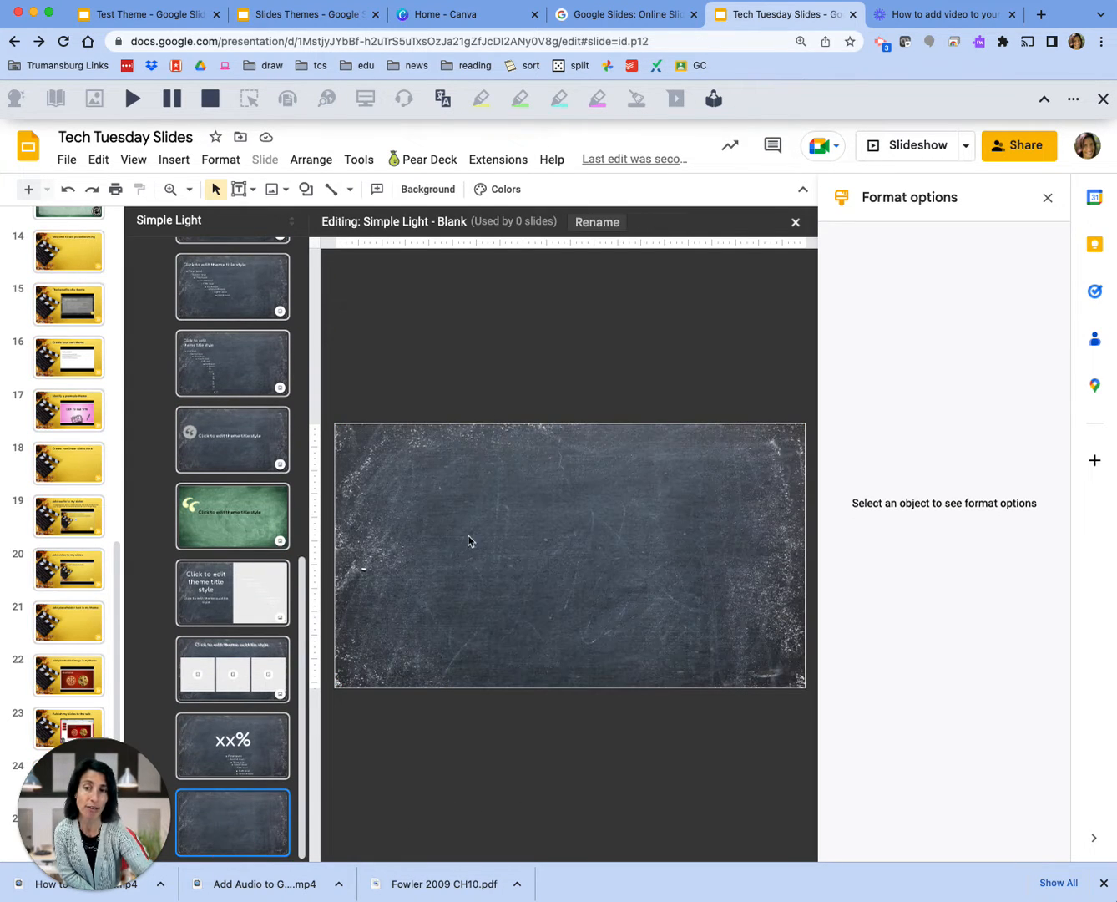
{"action": "mouse_move", "coordinate": [626, 440]}
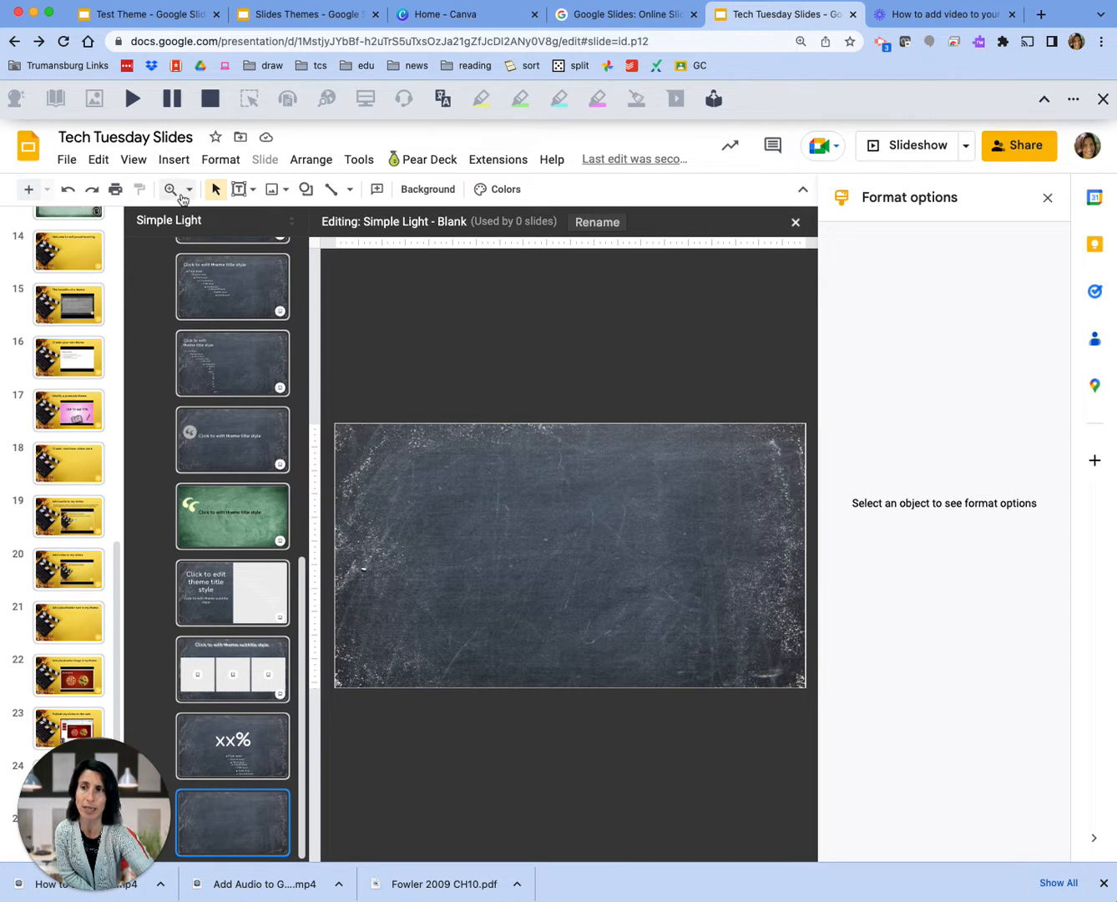
{"action": "left_click", "coordinate": [173, 158]}
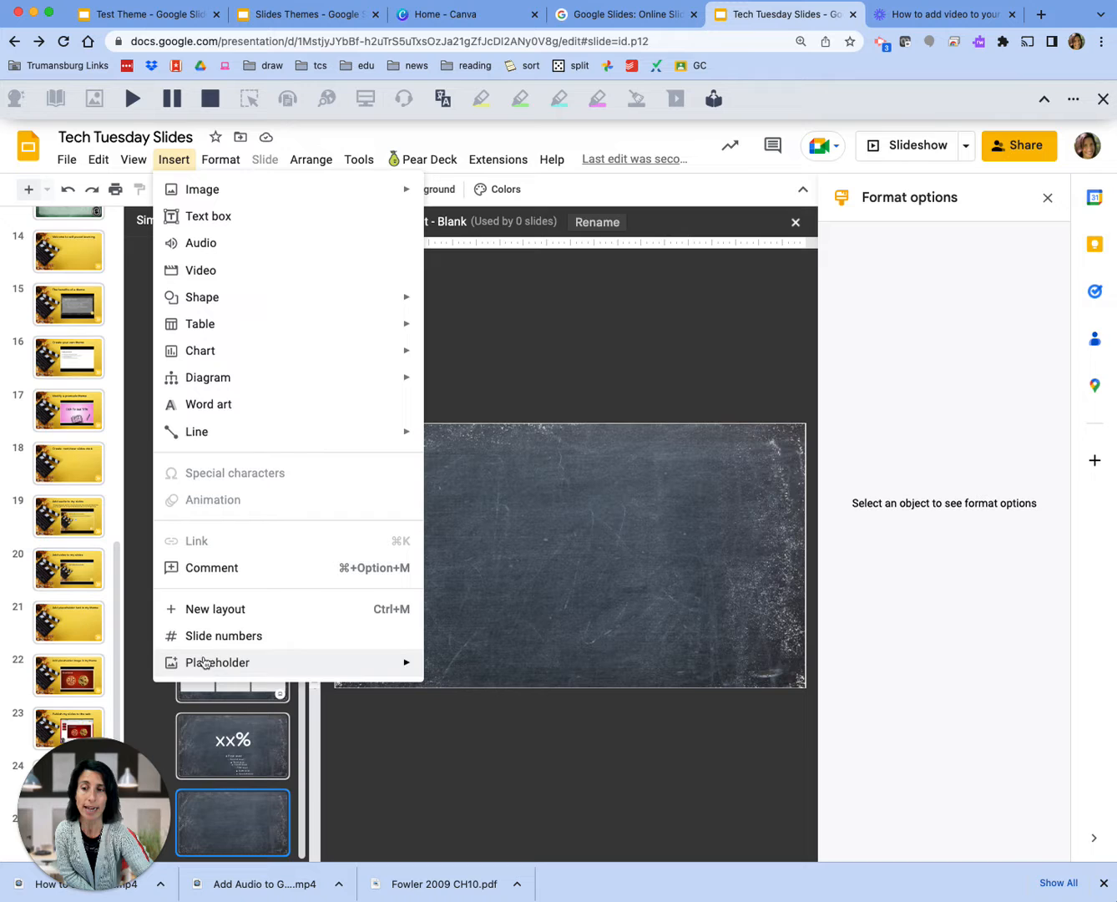
{"action": "left_click", "coordinate": [217, 661]}
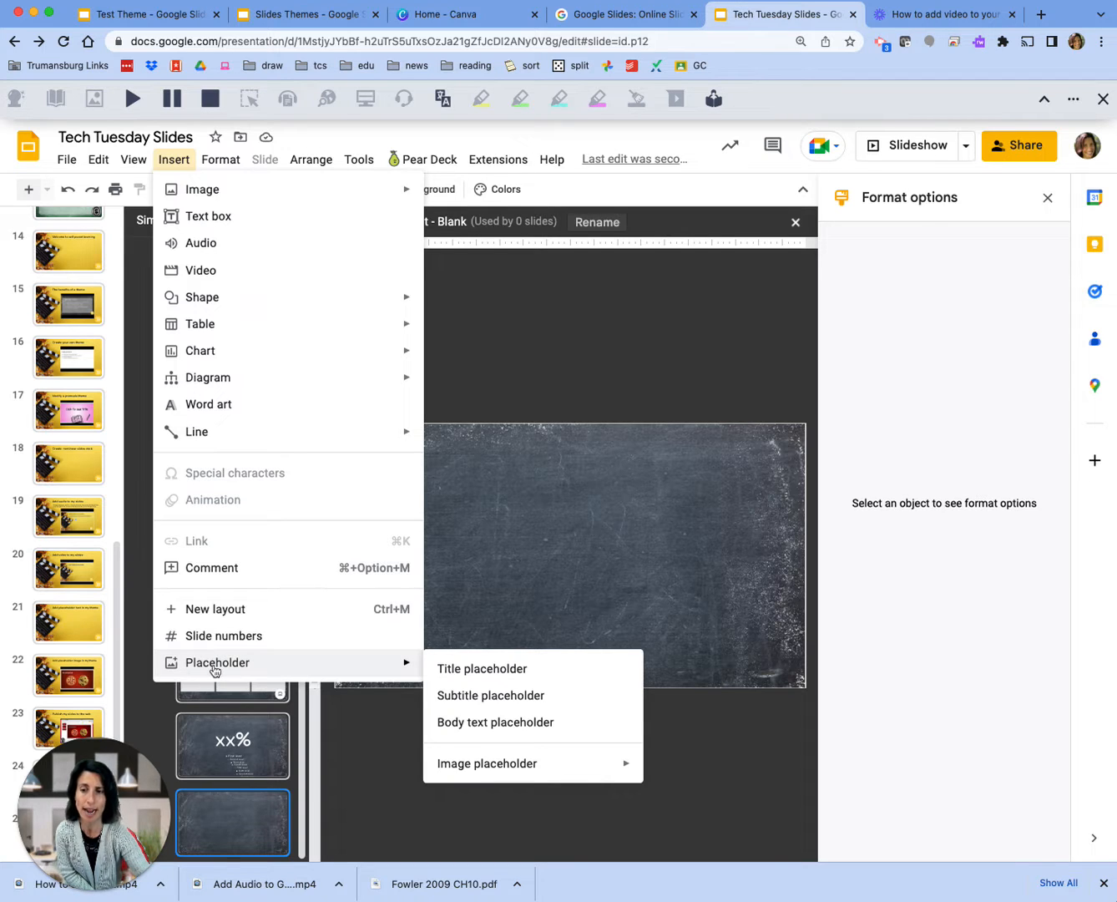
{"action": "left_click", "coordinate": [388, 525]}
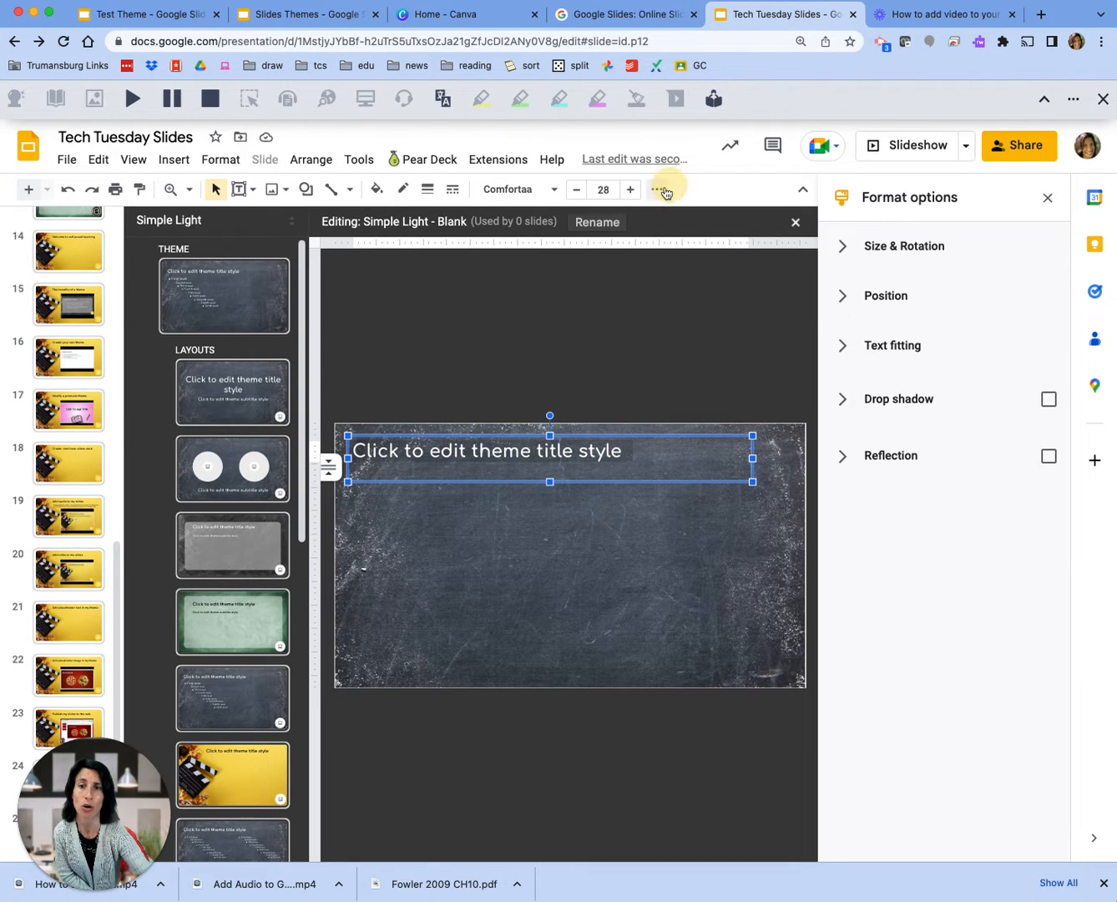
- Enlarge the title placeholder text to size 39 and colour it yellow
{"action": "double_click", "coordinate": [490, 451]}
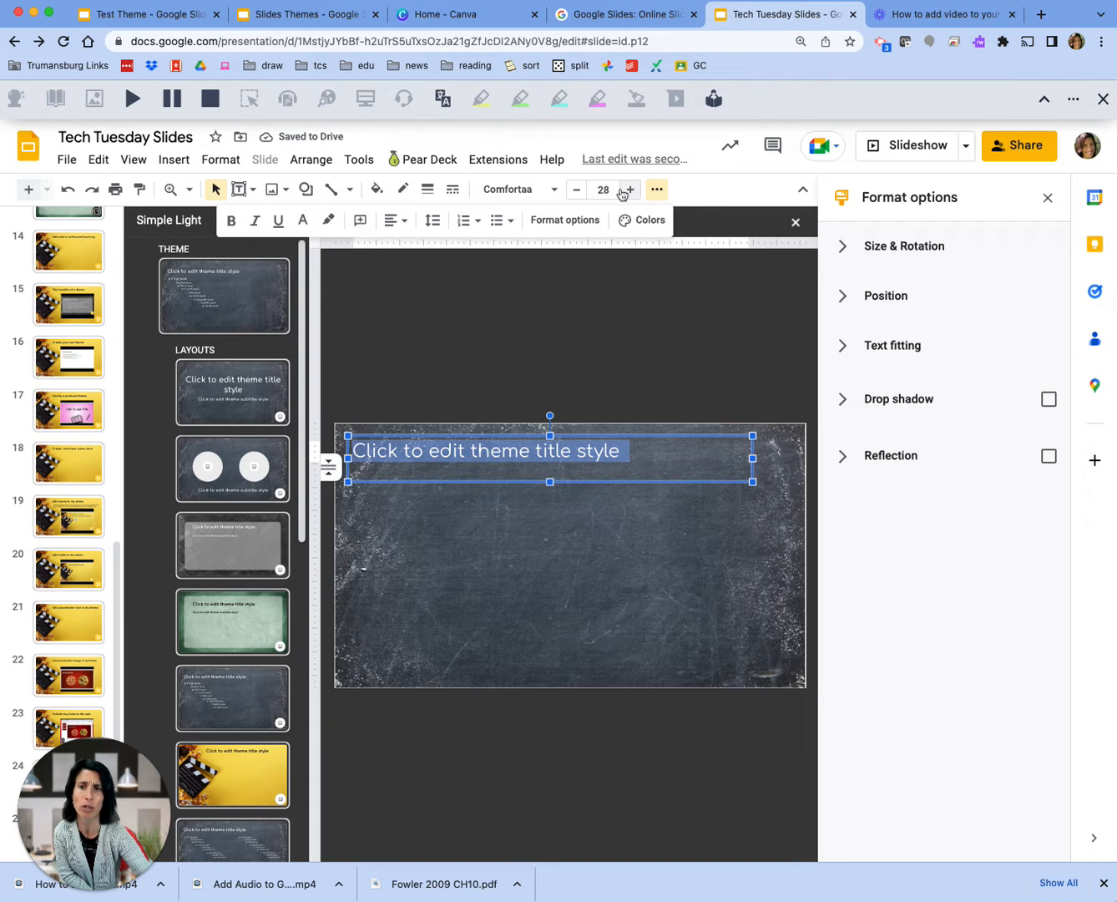
{"action": "left_click", "coordinate": [628, 191]}
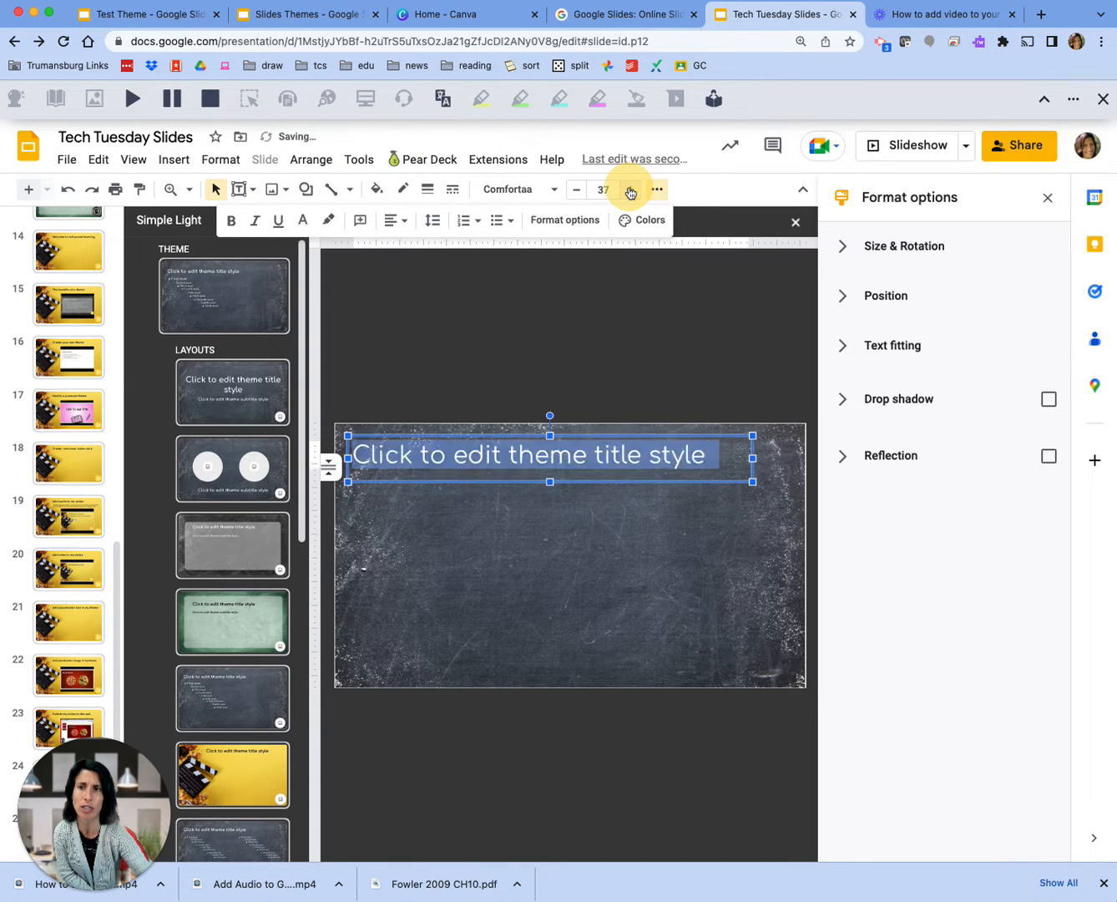
{"action": "left_click", "coordinate": [631, 190]}
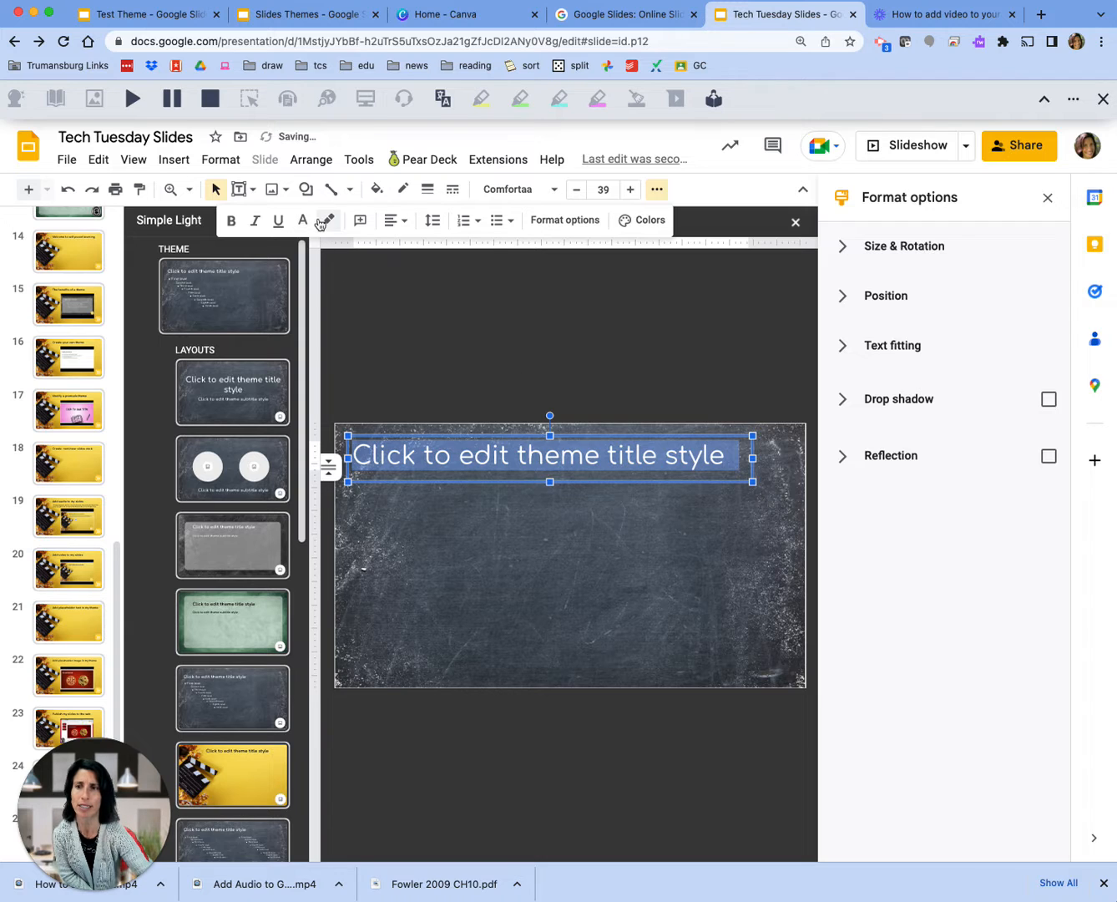
{"action": "left_click", "coordinate": [302, 220]}
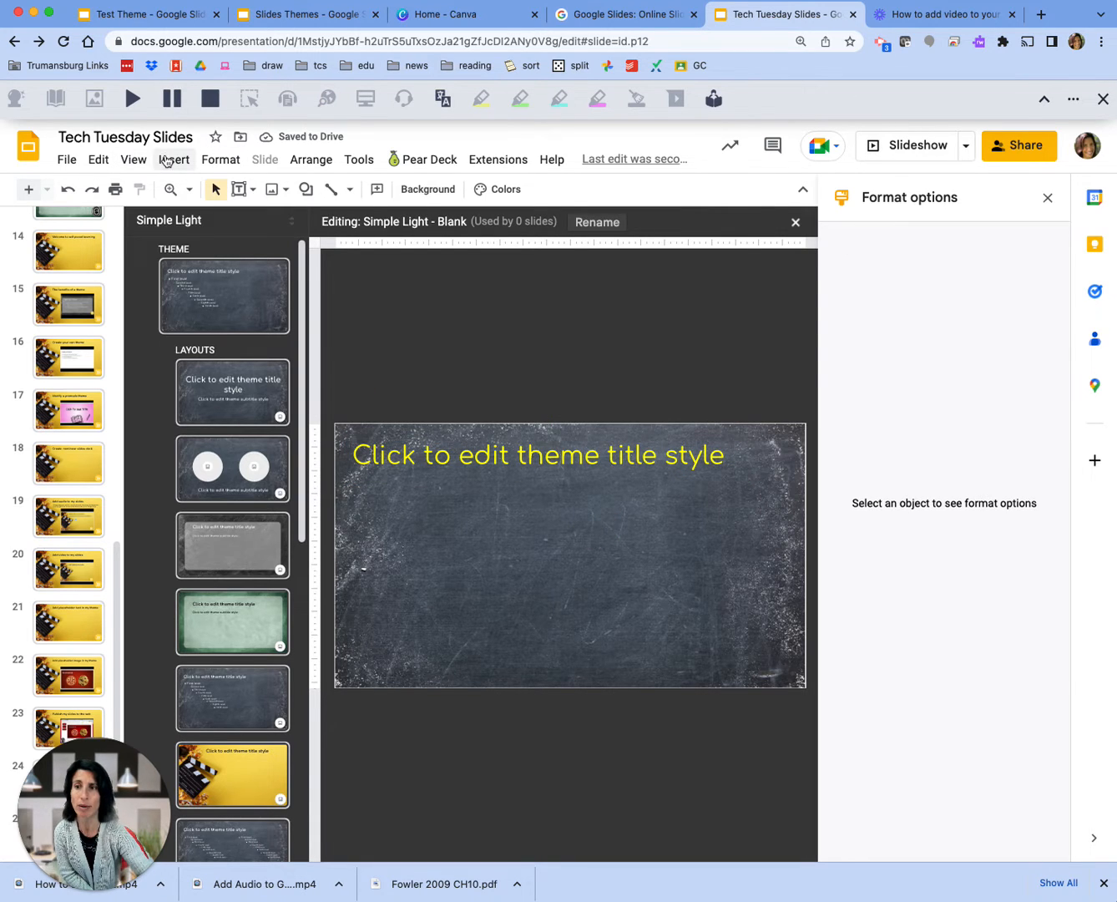
- Insert a subtitle placeholder onto the Blank layout
{"action": "left_click", "coordinate": [174, 158]}
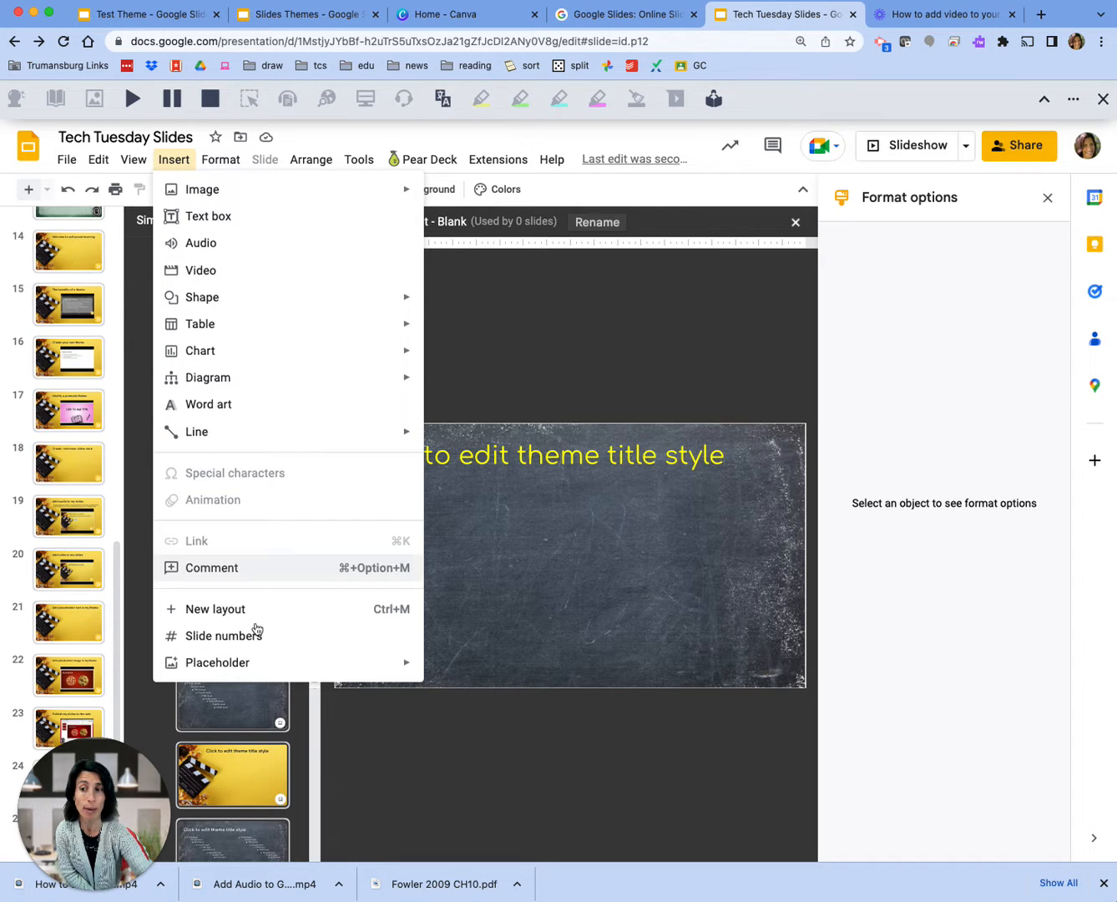
{"action": "left_click", "coordinate": [217, 661]}
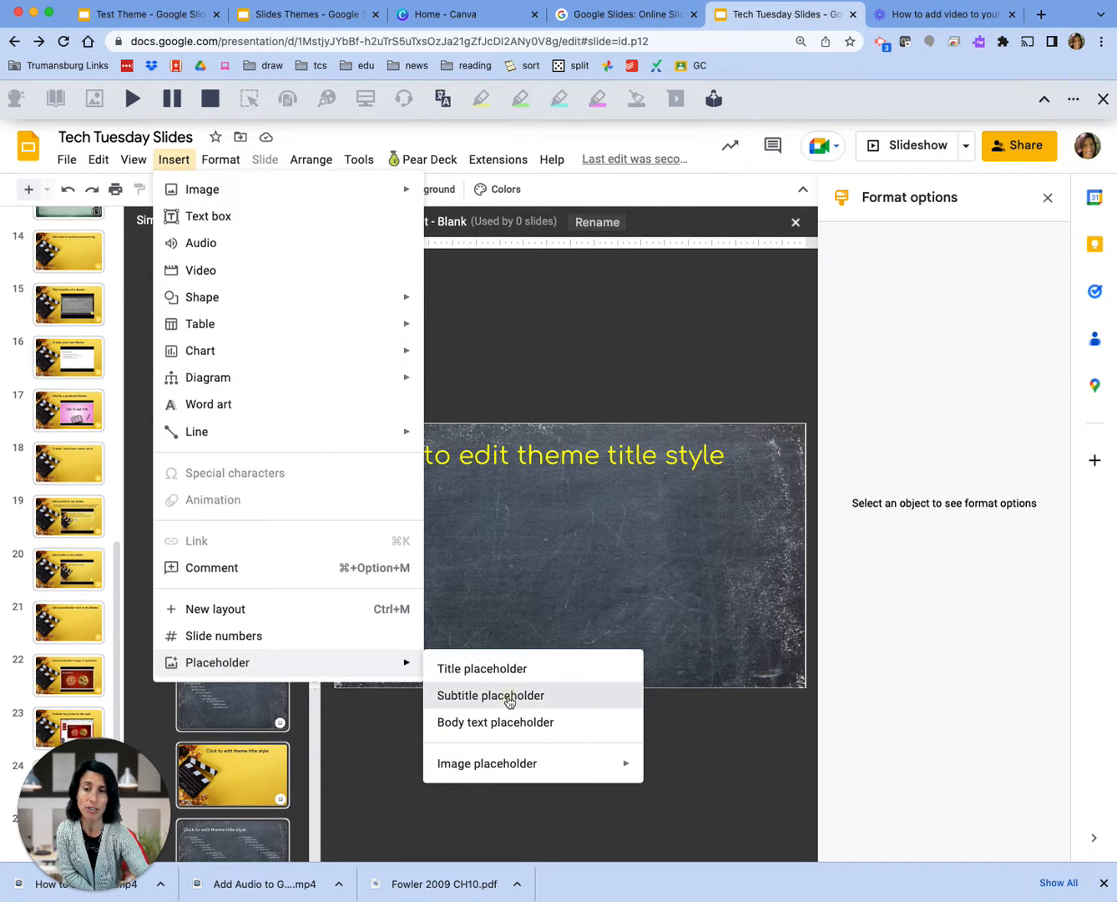
{"action": "left_click", "coordinate": [491, 694]}
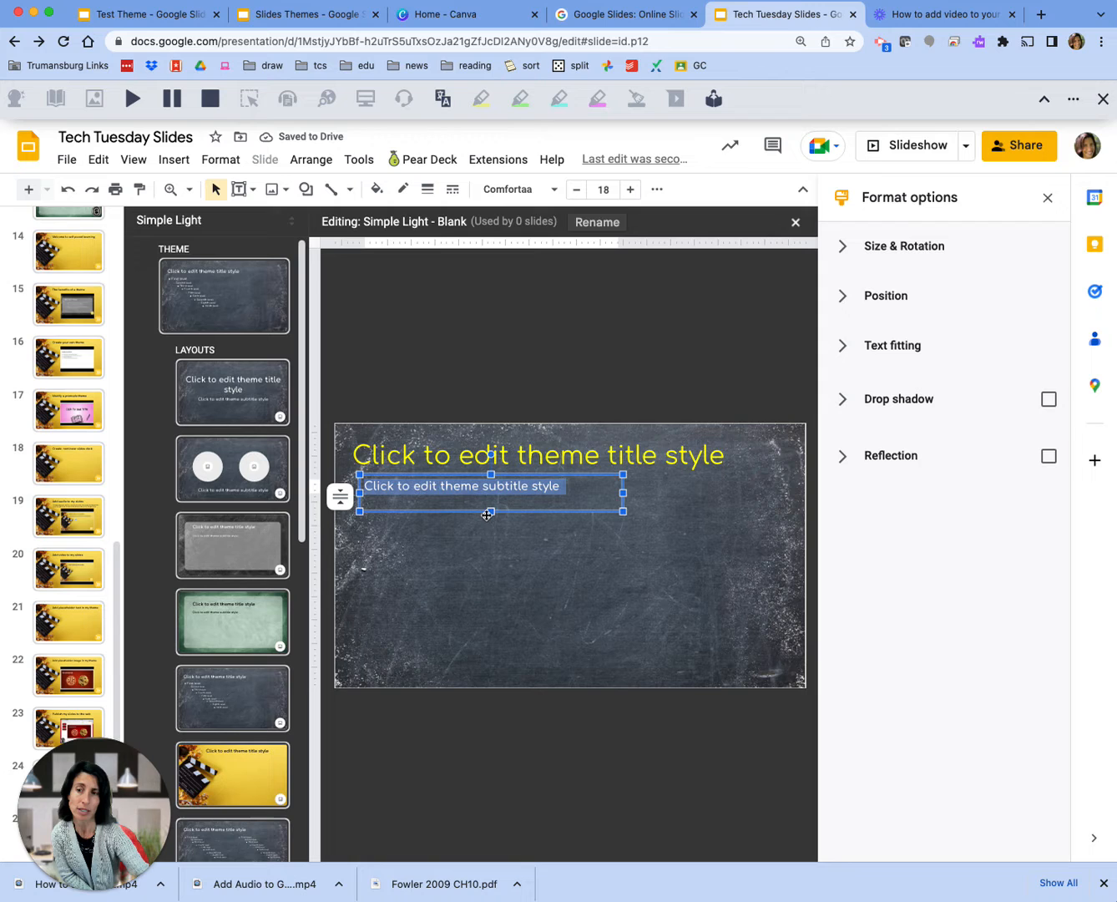
{"action": "mouse_move", "coordinate": [554, 605]}
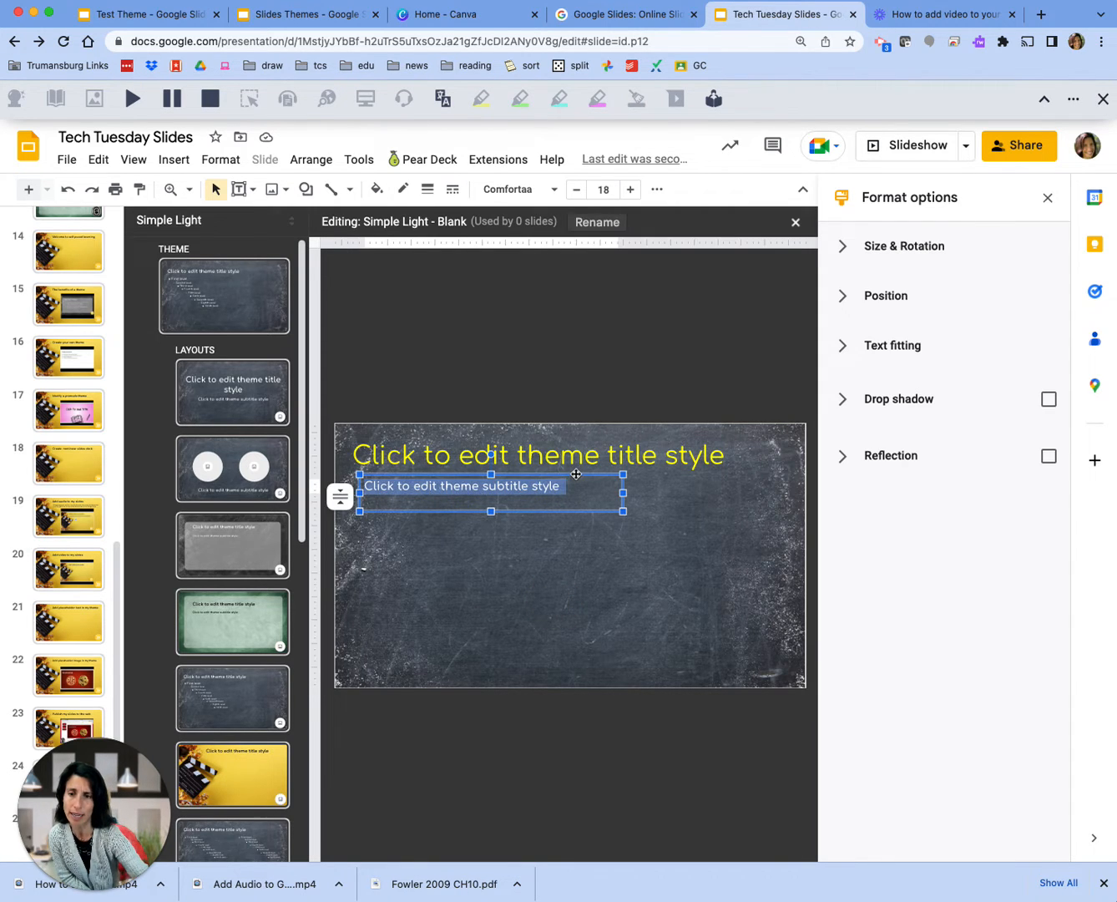
- Position the subtitle below the title, stretch it across the slide, and select the title to adjust it
{"action": "left_click", "coordinate": [568, 474]}
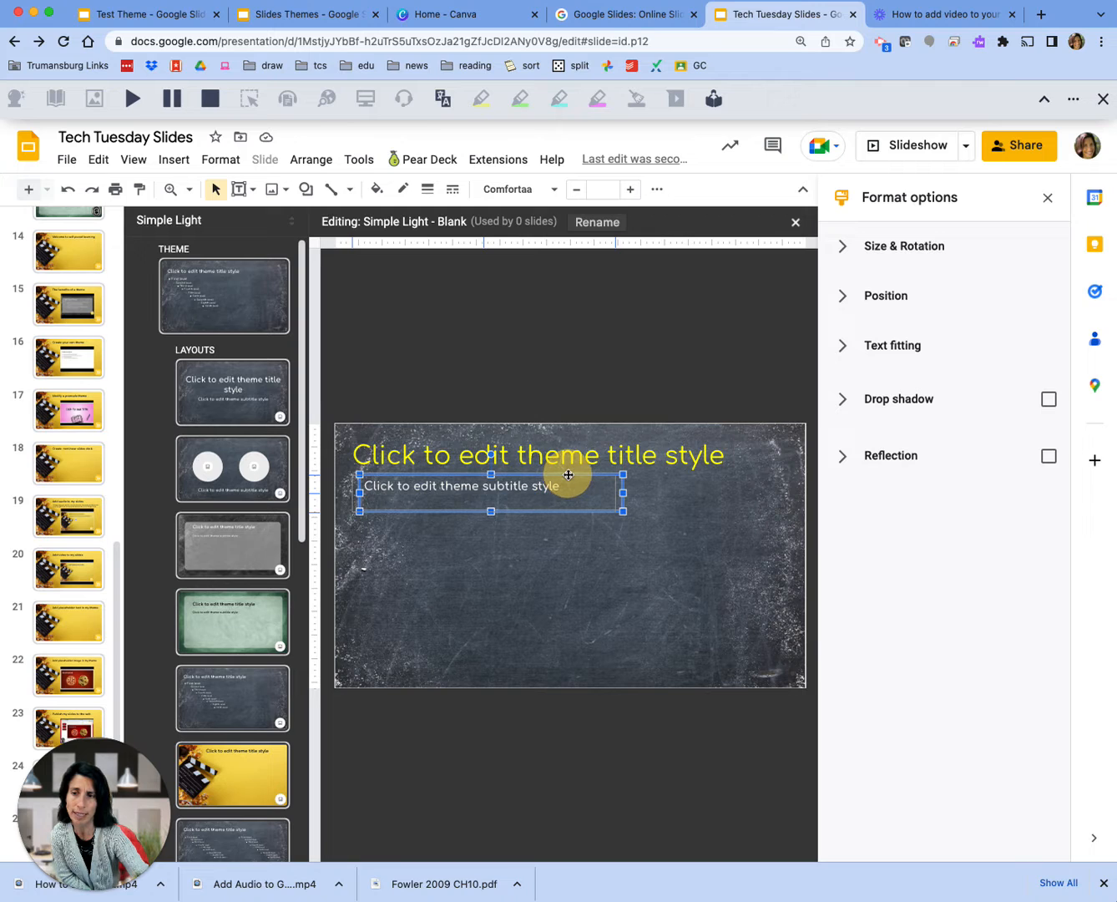
{"action": "left_click_drag", "start_coordinate": [568, 474], "coordinate": [508, 482]}
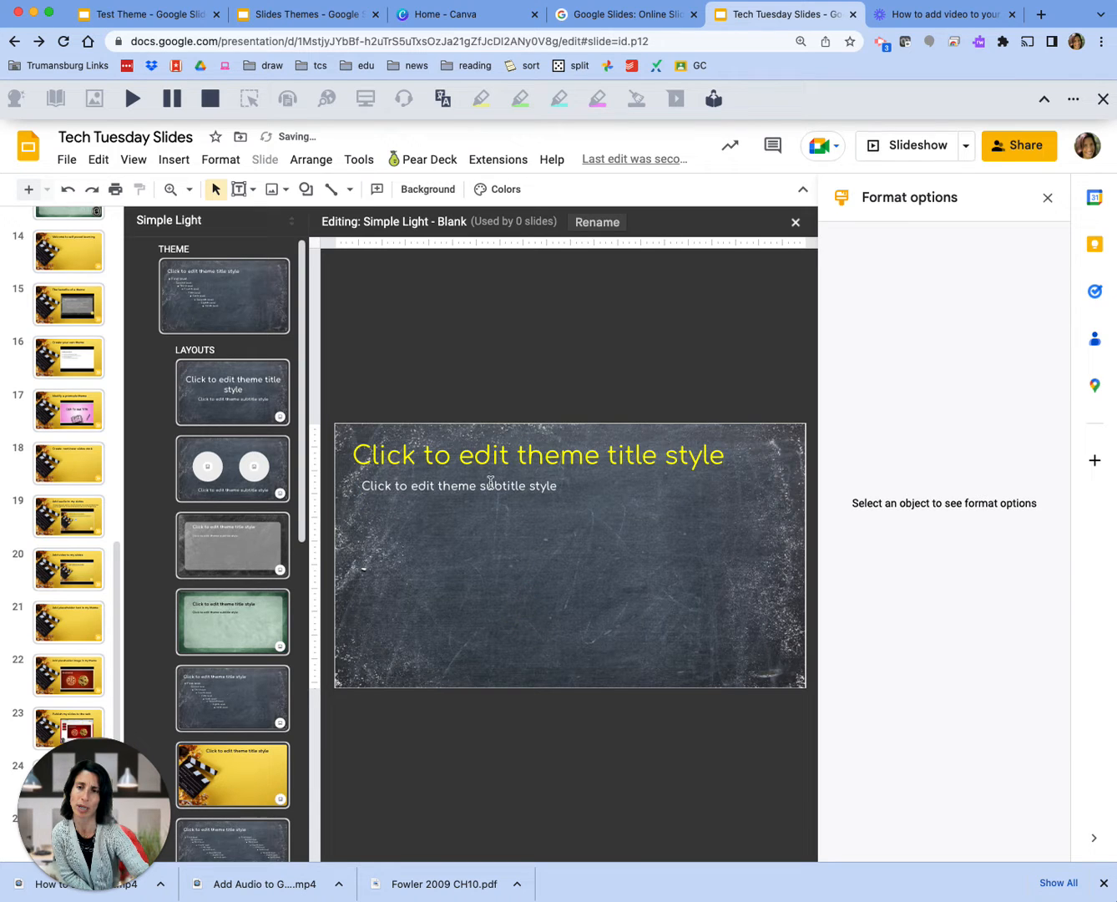
{"action": "left_click", "coordinate": [459, 486]}
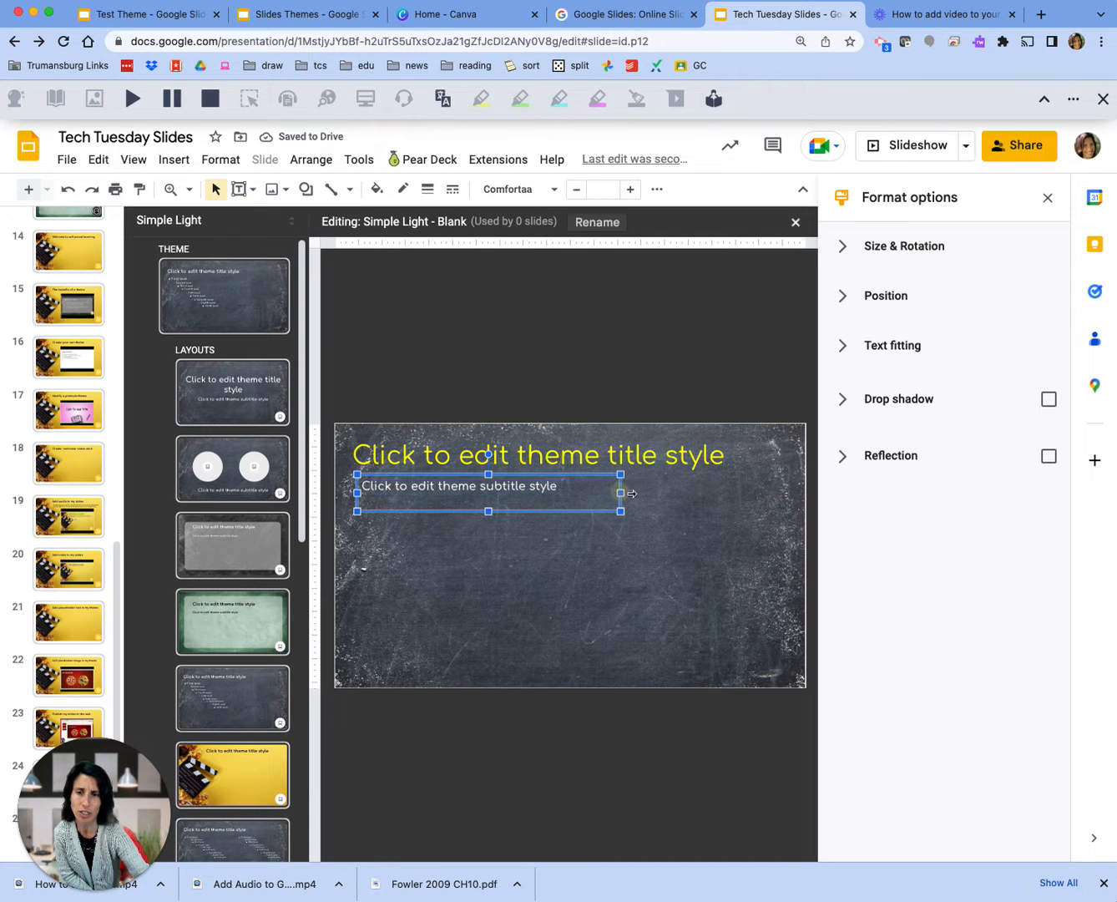
{"action": "left_click_drag", "start_coordinate": [621, 493], "coordinate": [785, 493]}
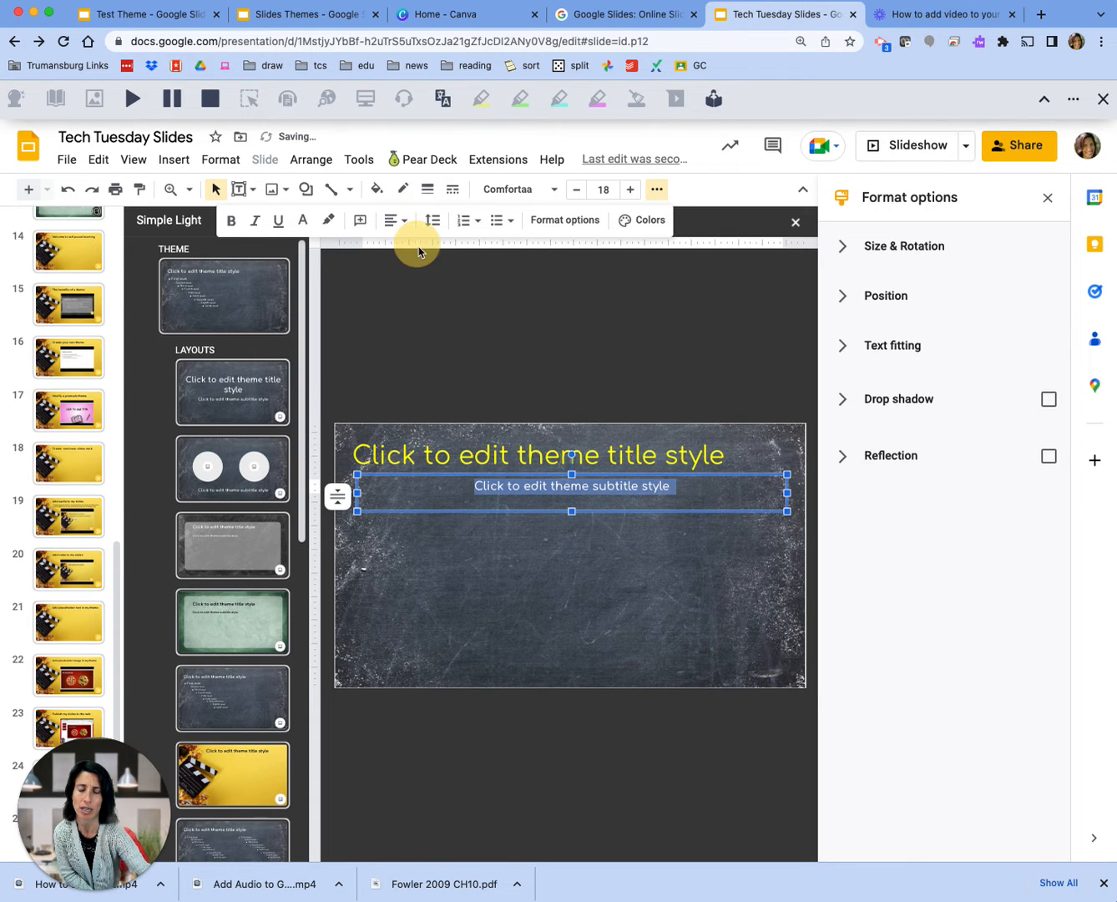
{"action": "left_click", "coordinate": [518, 421]}
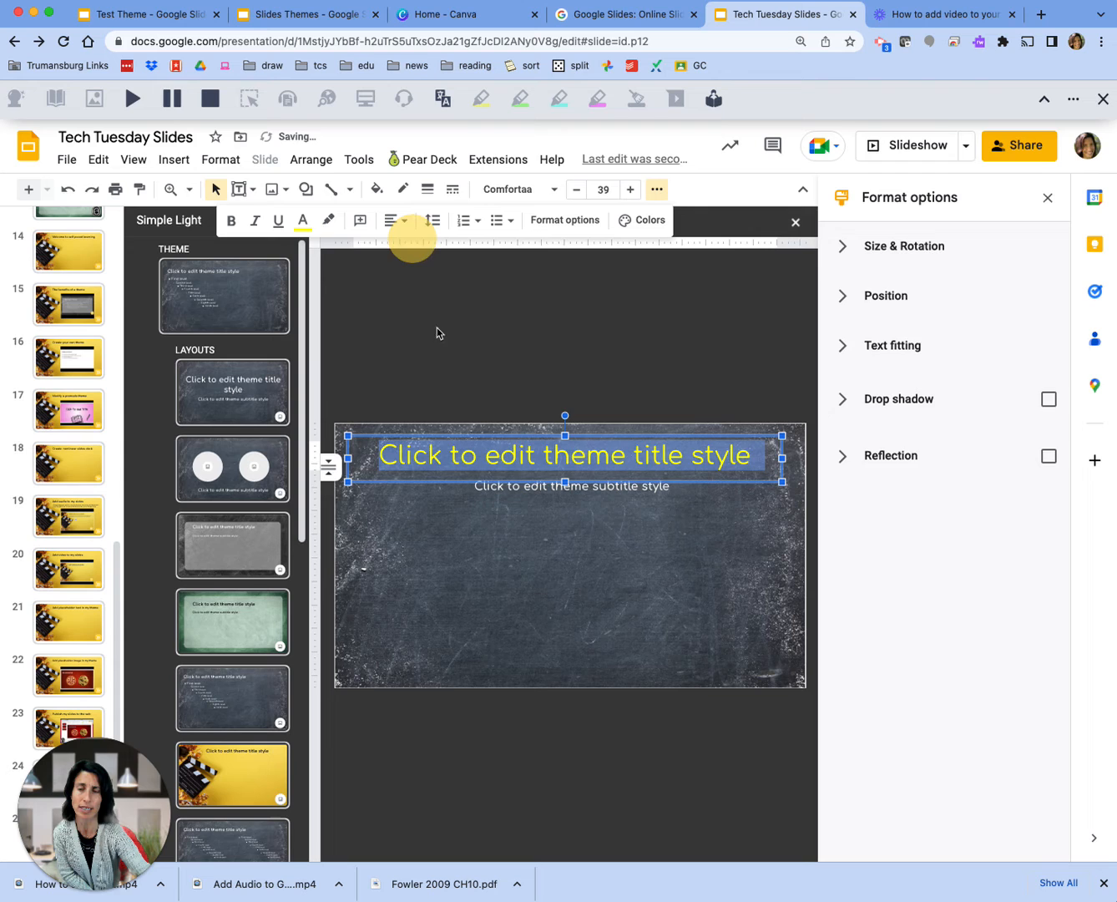
- Draw a body text placeholder over the lower slide area and close the theme editor
{"action": "left_click", "coordinate": [174, 159]}
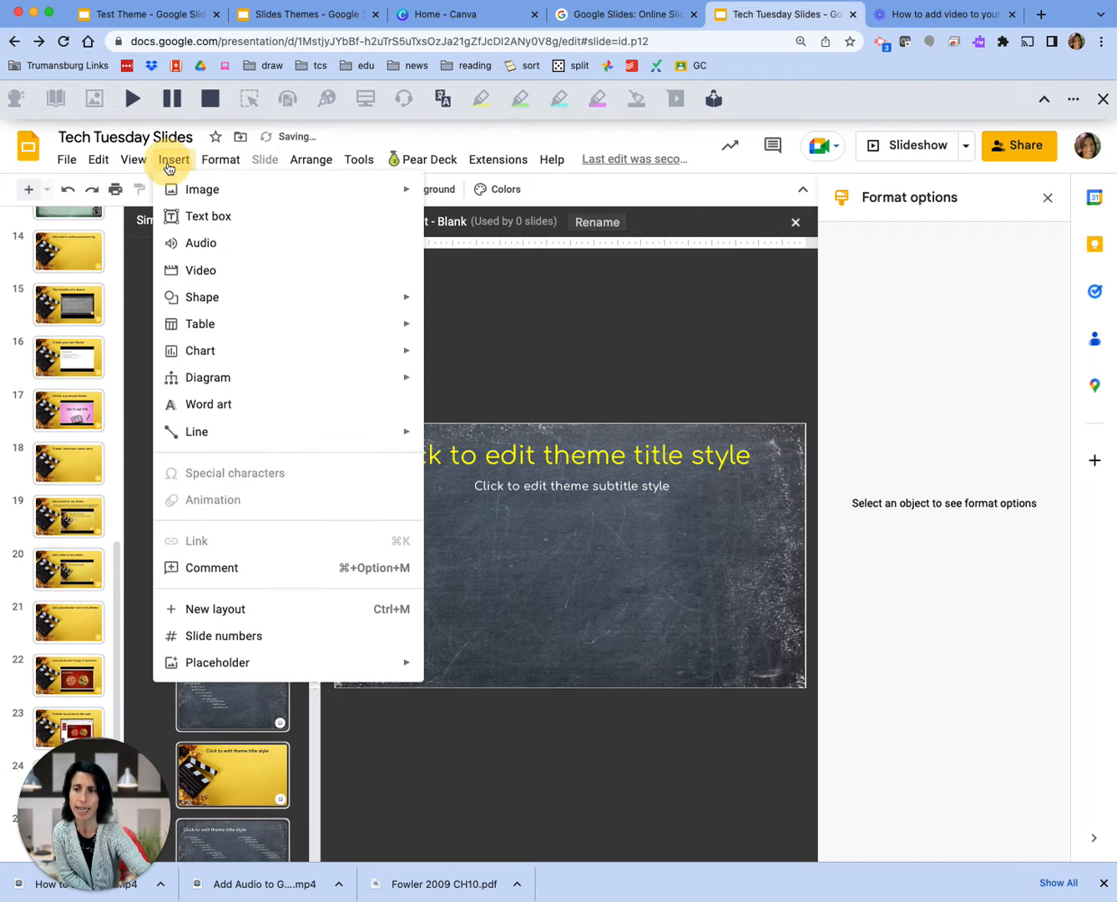
{"action": "left_click", "coordinate": [217, 662]}
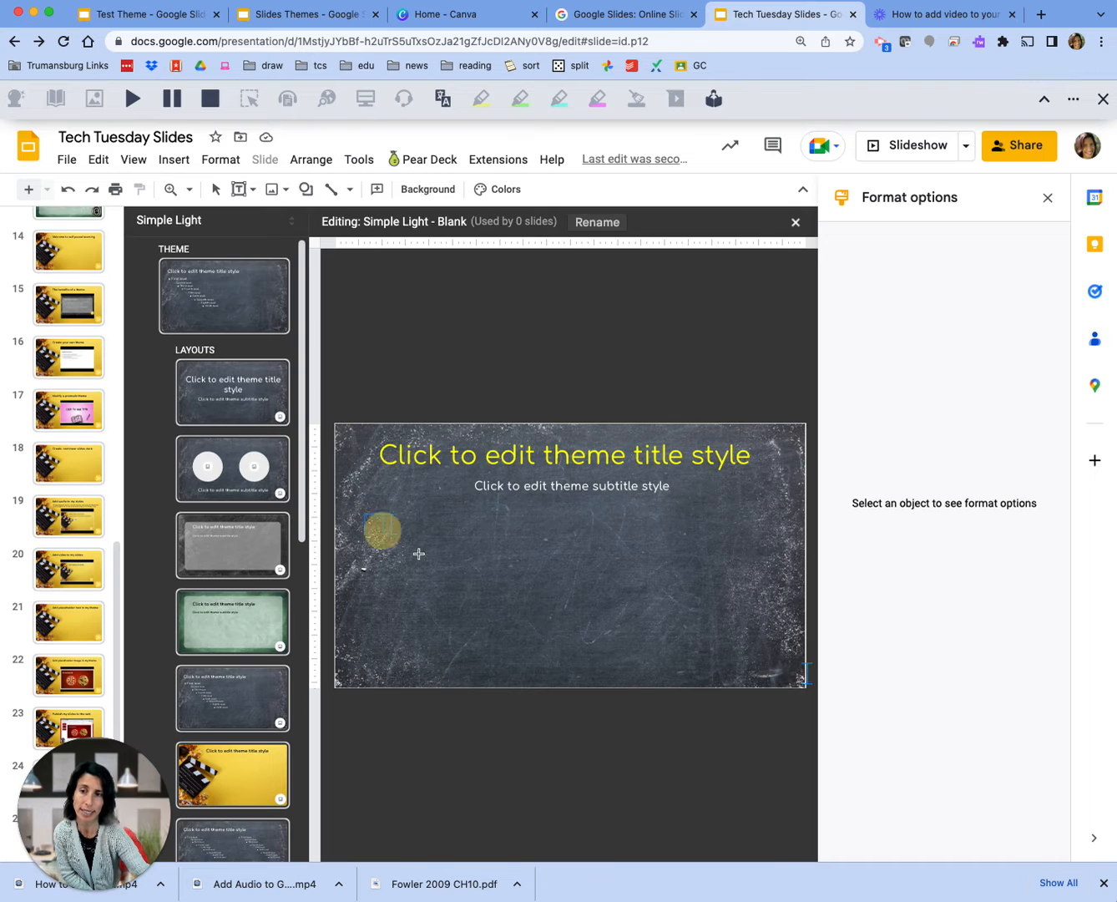
{"action": "left_click_drag", "start_coordinate": [383, 531], "coordinate": [760, 664]}
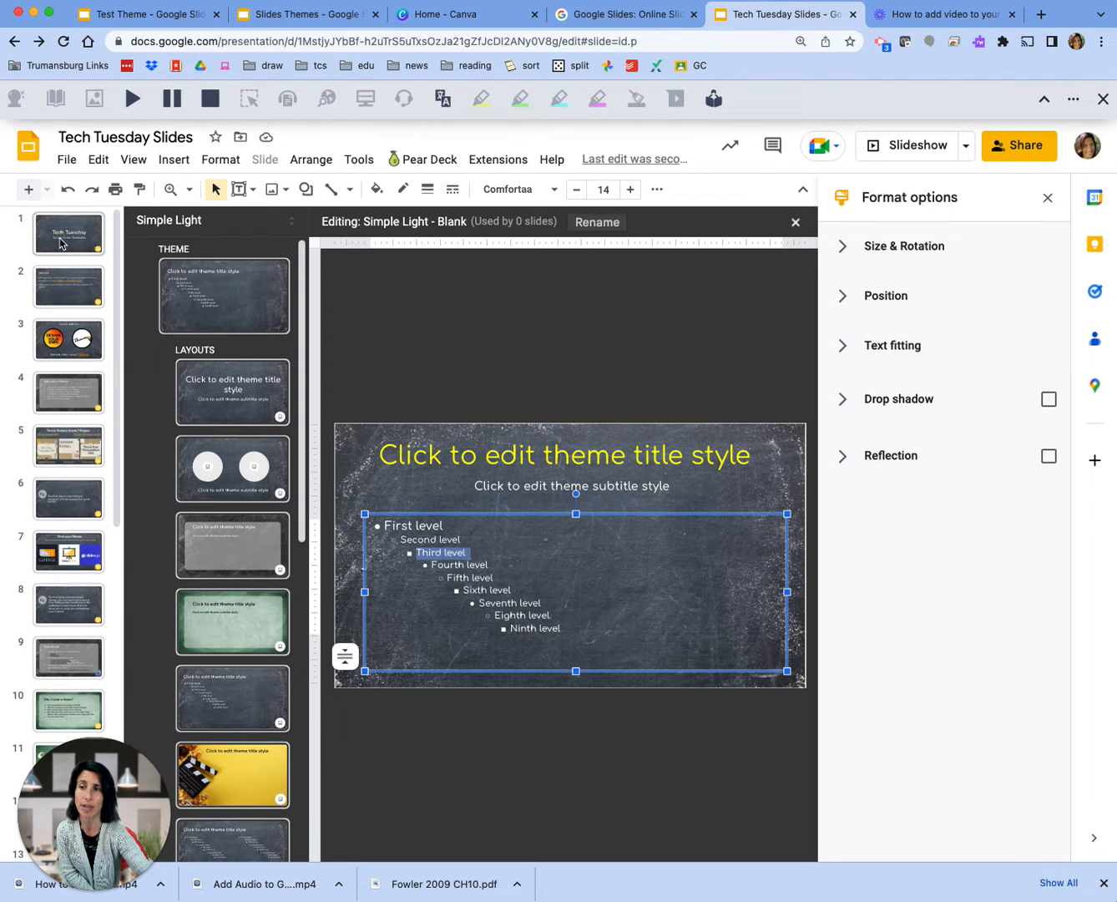
{"action": "left_click", "coordinate": [795, 222]}
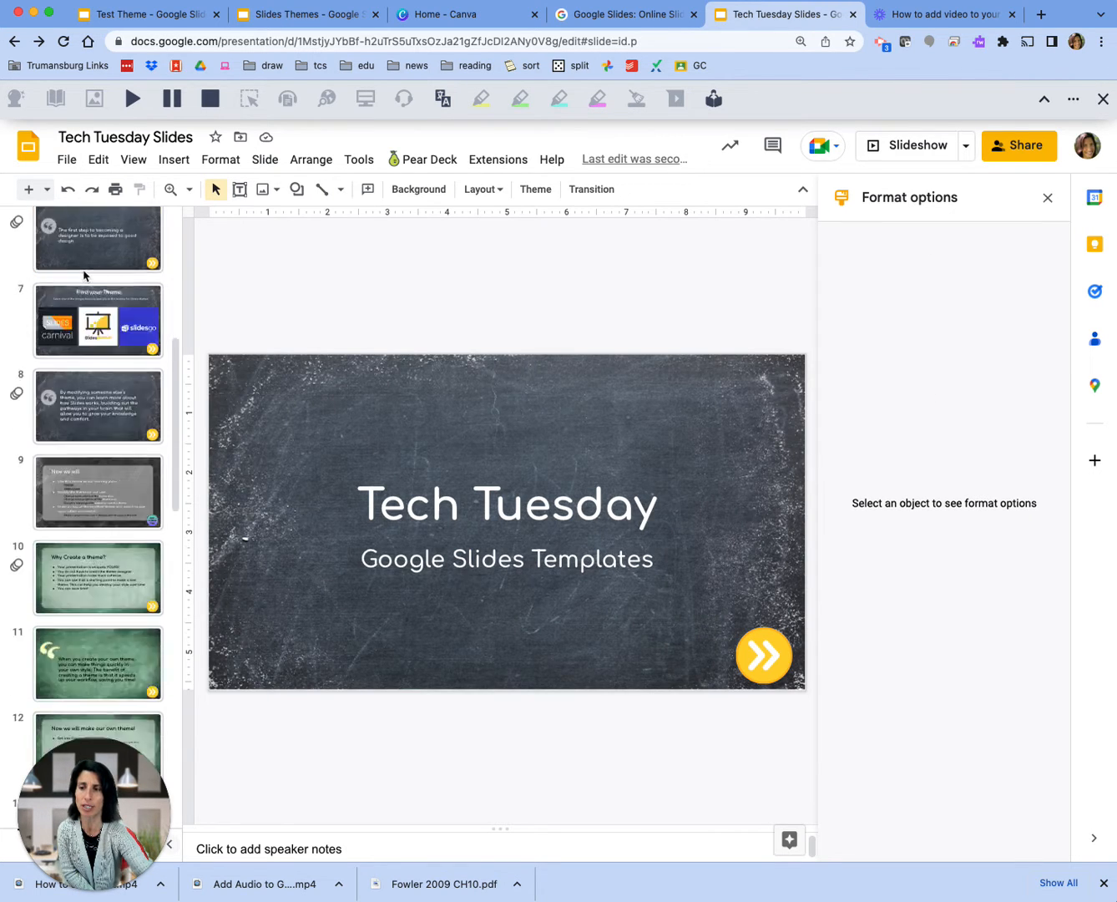
- Add a new slide after slide 1 and apply the customized Blank layout to it
{"action": "scroll", "scroll_direction": "down", "scroll_amount": 3}
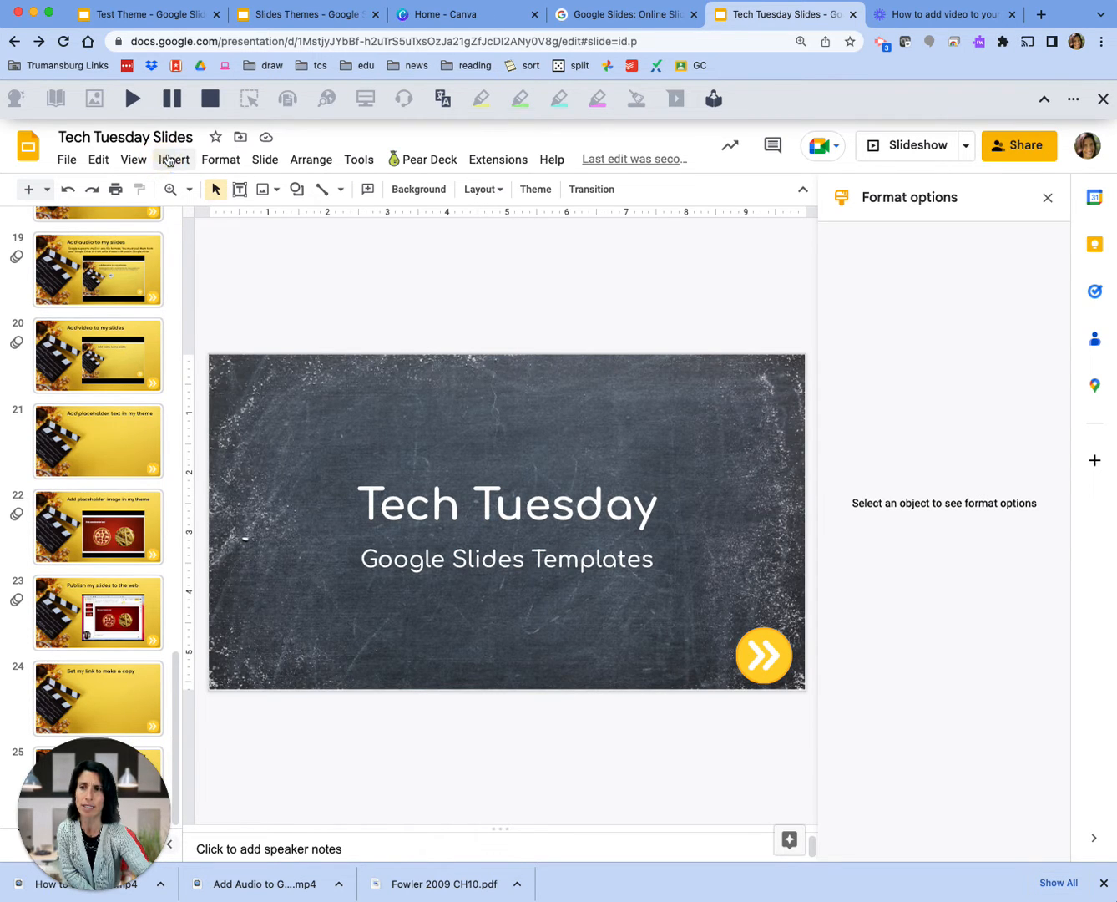
{"action": "left_click", "coordinate": [174, 159]}
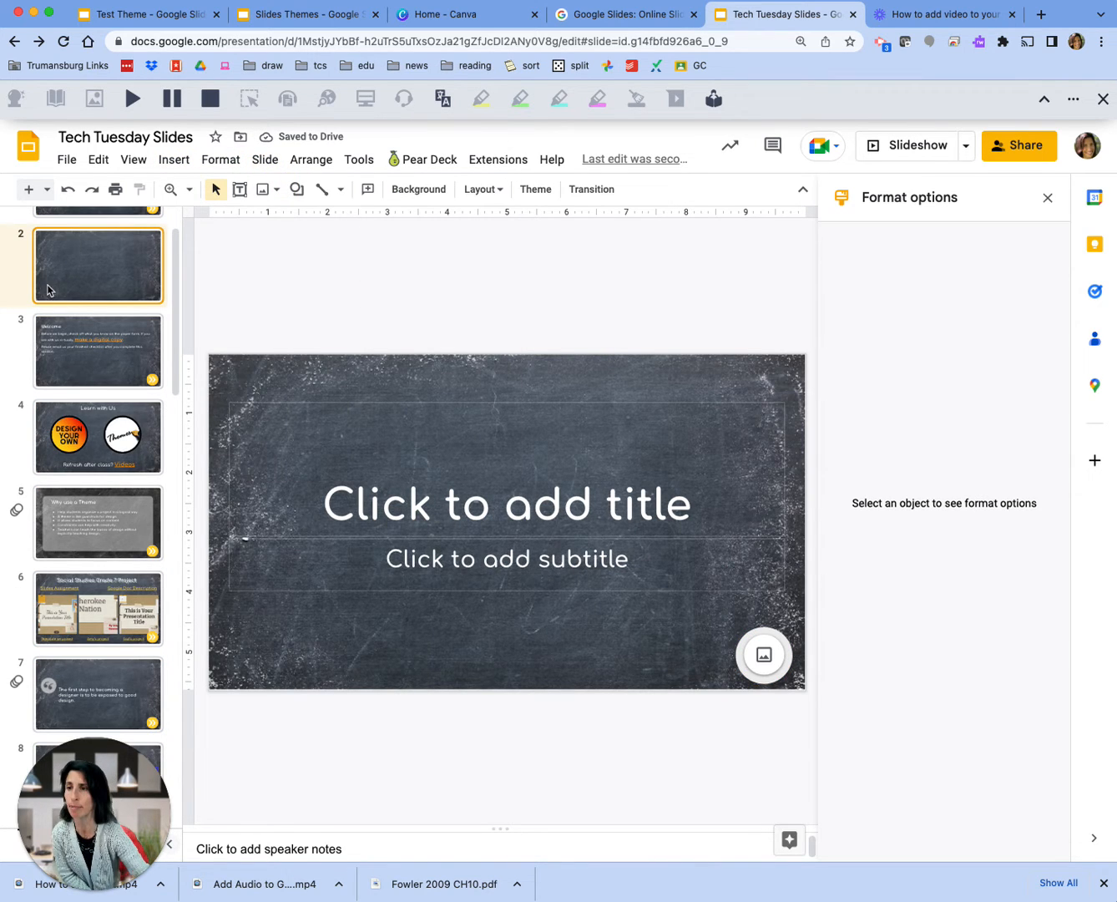
{"action": "mouse_move", "coordinate": [70, 271]}
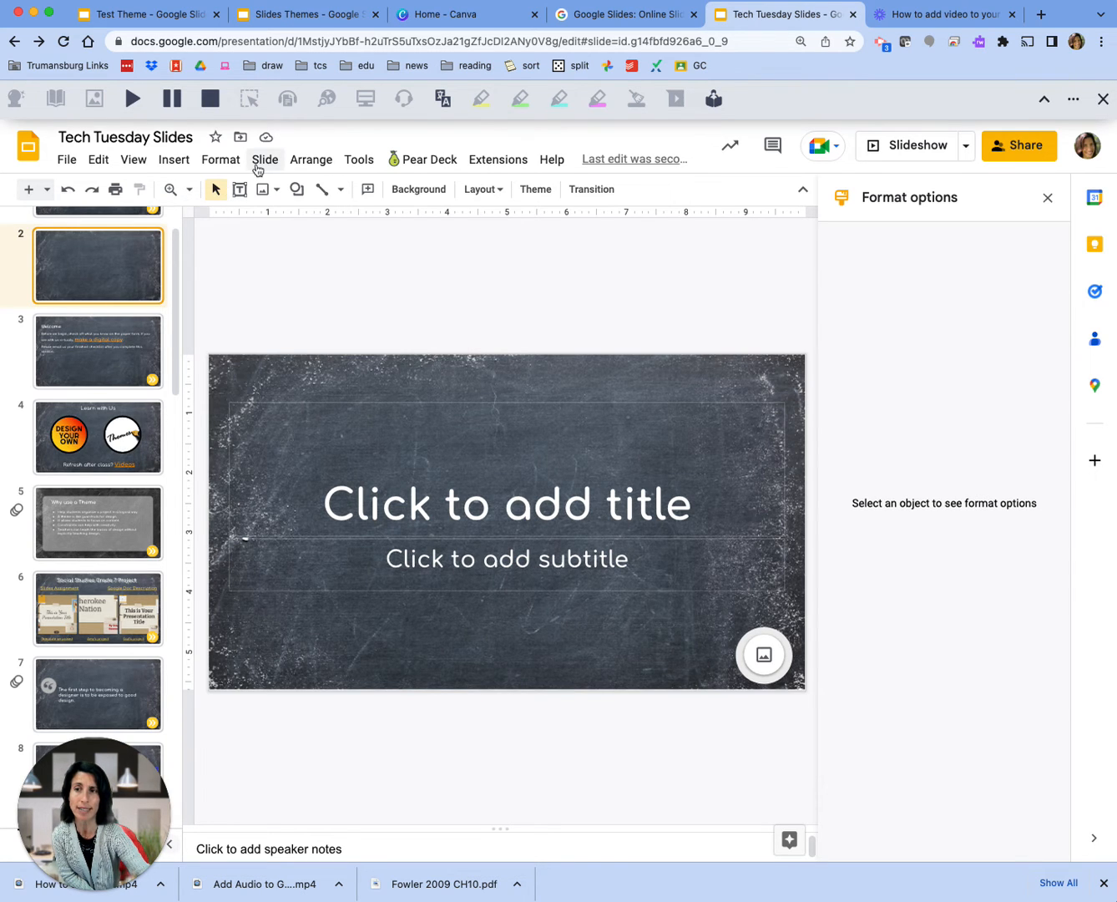
{"action": "left_click", "coordinate": [264, 161]}
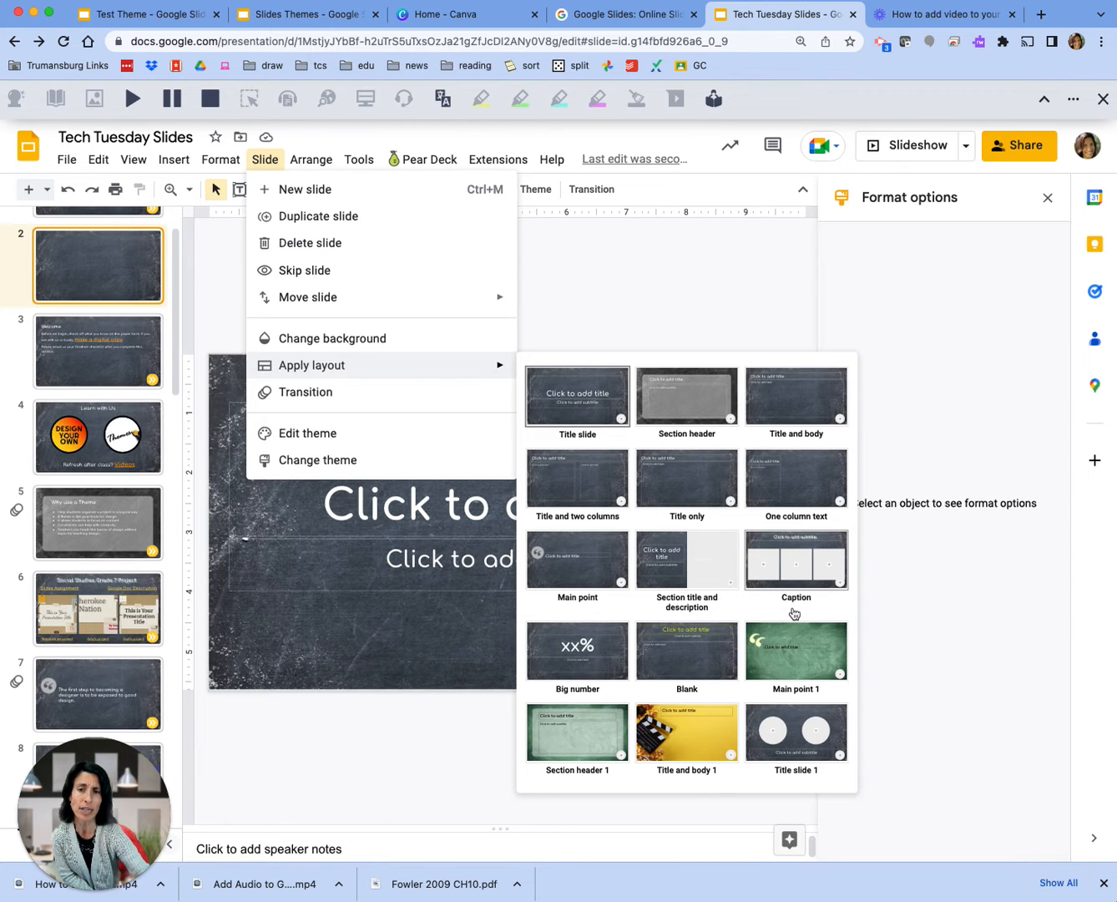
{"action": "mouse_move", "coordinate": [667, 658]}
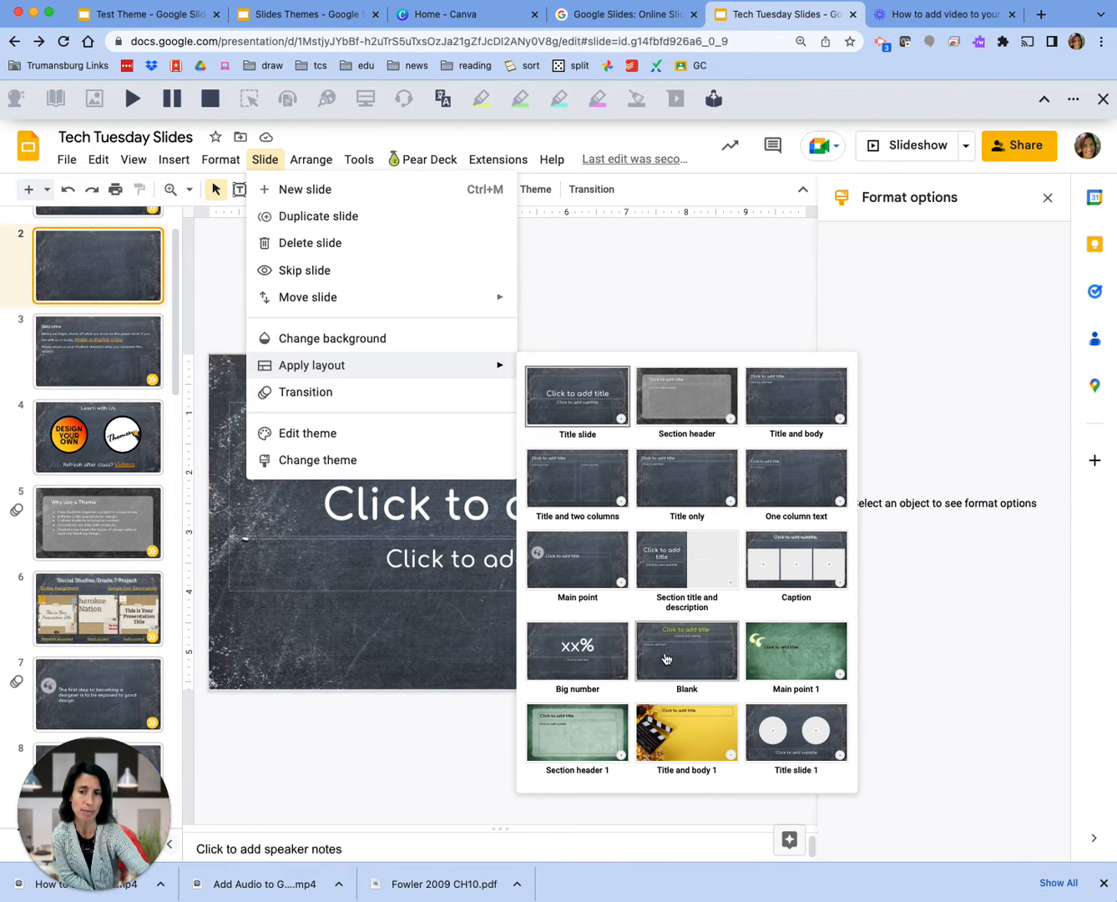
{"action": "left_click", "coordinate": [687, 651]}
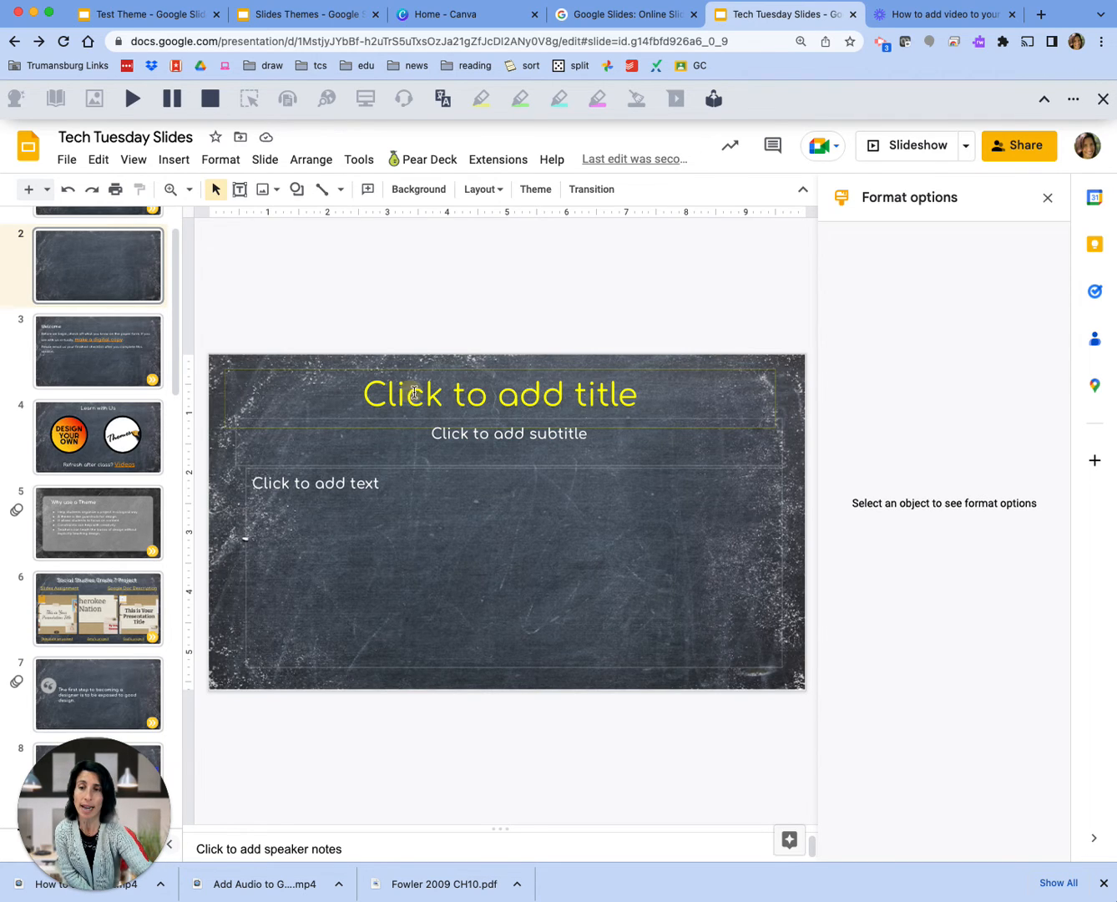
- Fill slide 2 with 'Here is my title', 'Add a subtitle here' and 'This is where you put body text'
{"action": "left_click", "coordinate": [500, 394]}
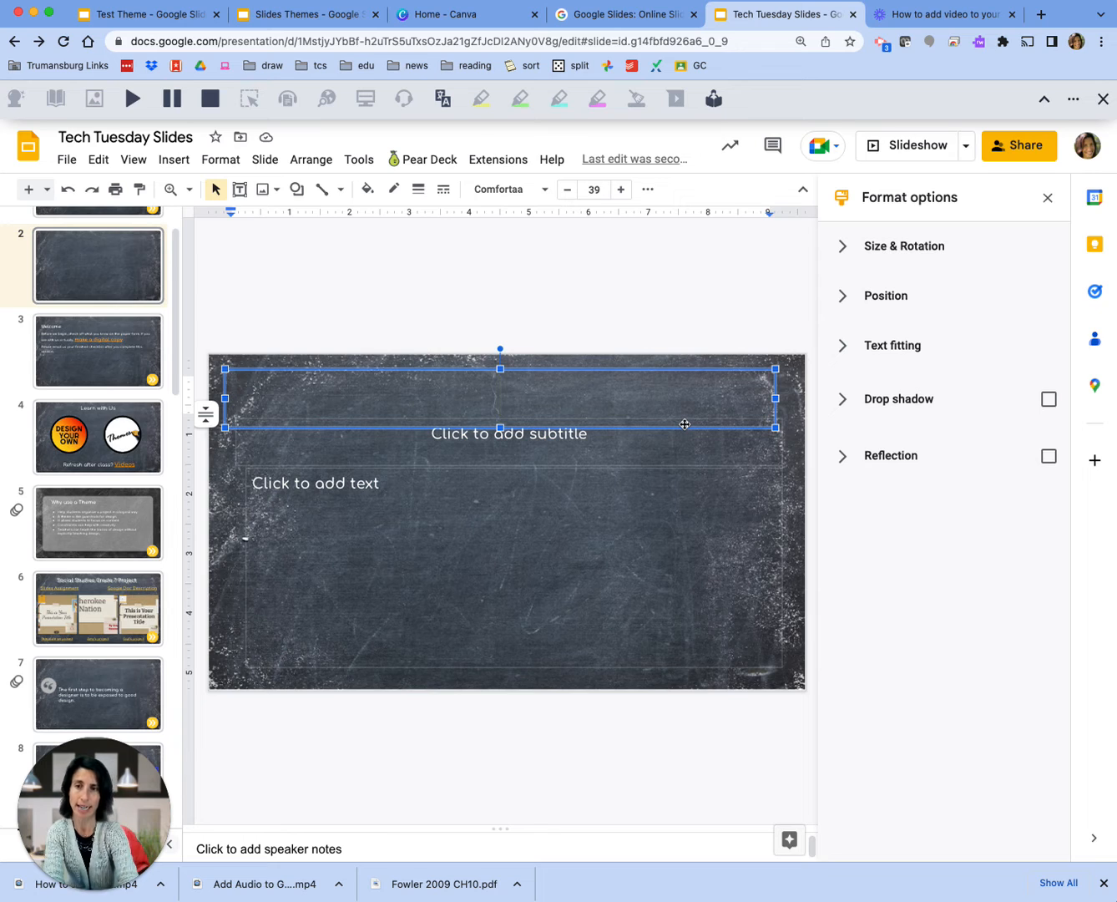
{"action": "type", "text": "Here is my title"}
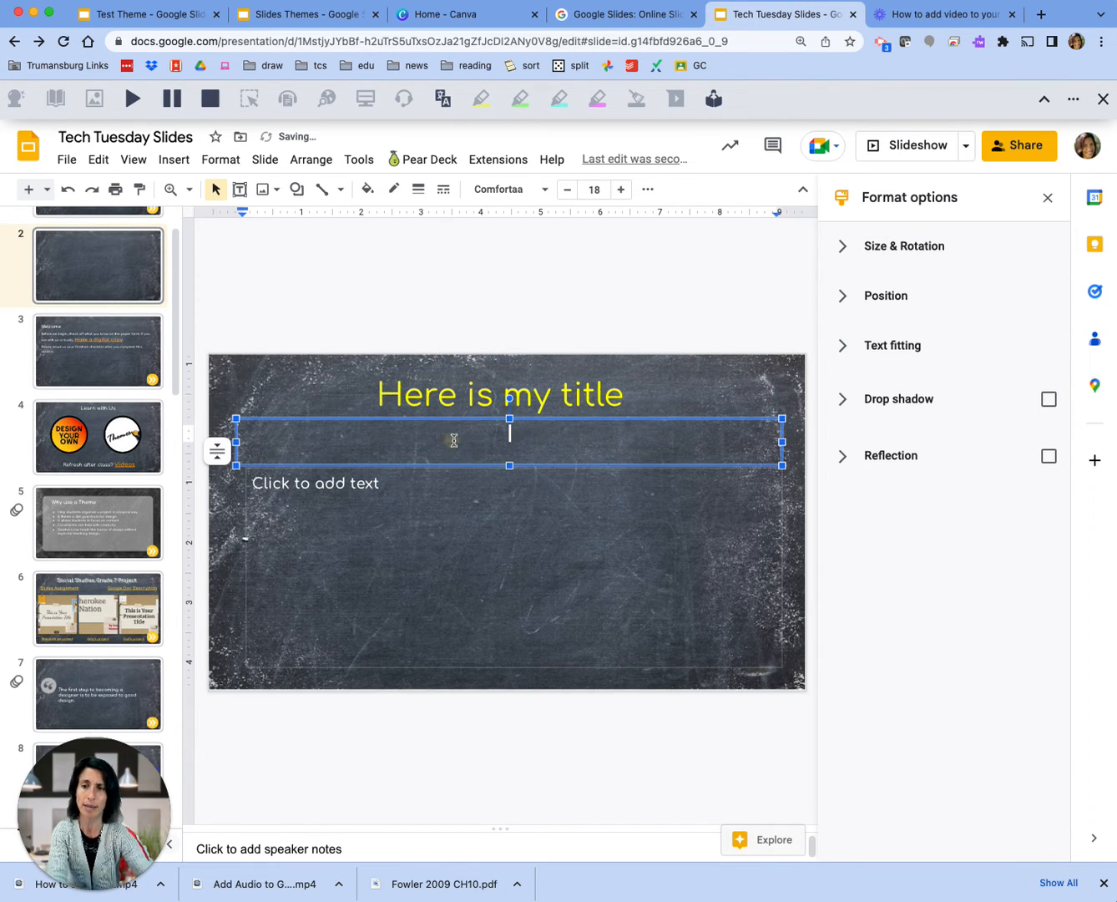
{"action": "type", "text": "Add a subt"}
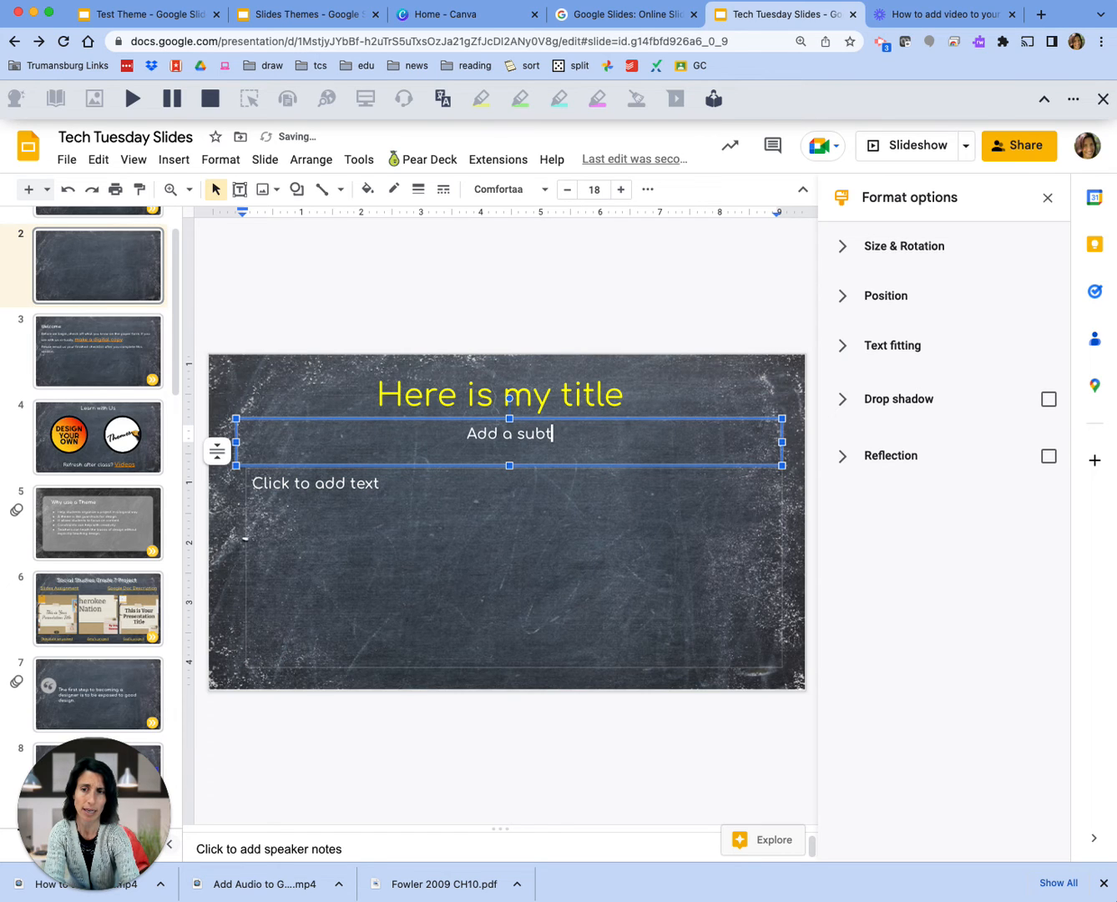
{"action": "type", "text": "itle here"}
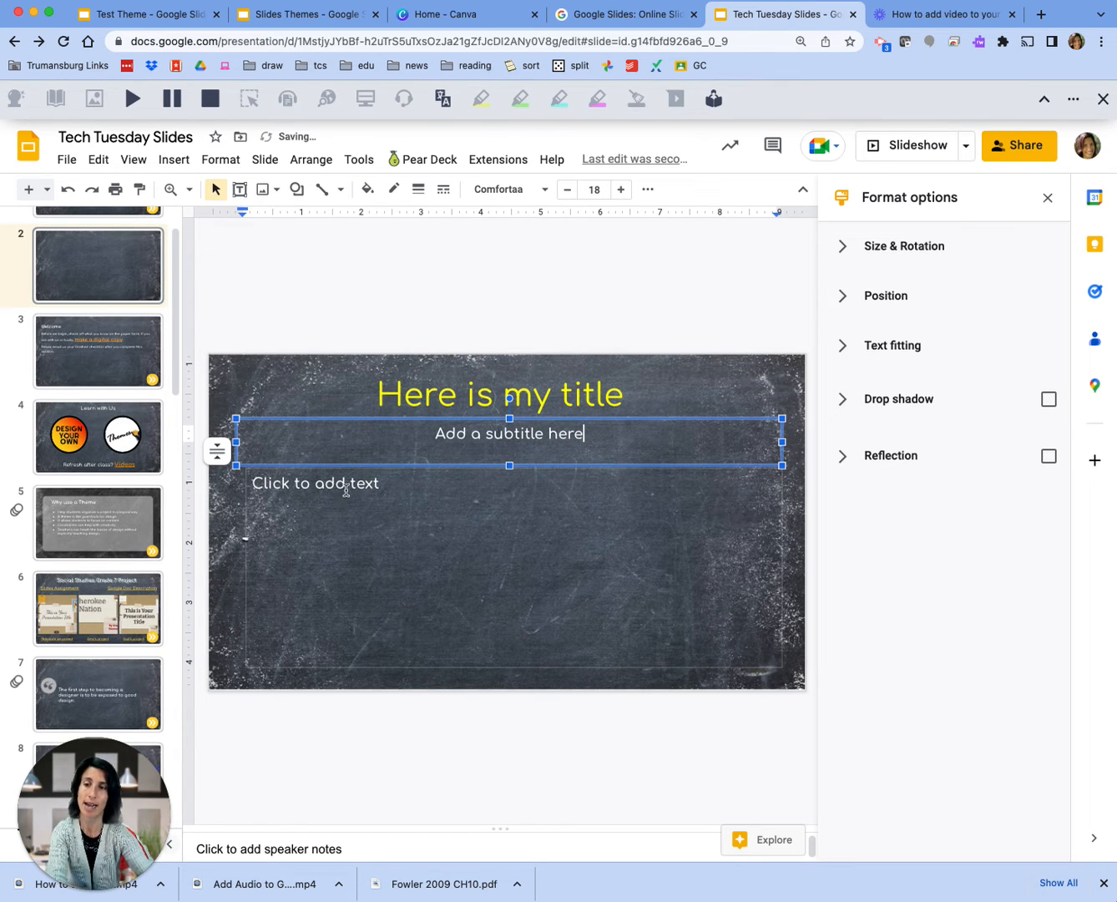
{"action": "type", "text": "This is wh"}
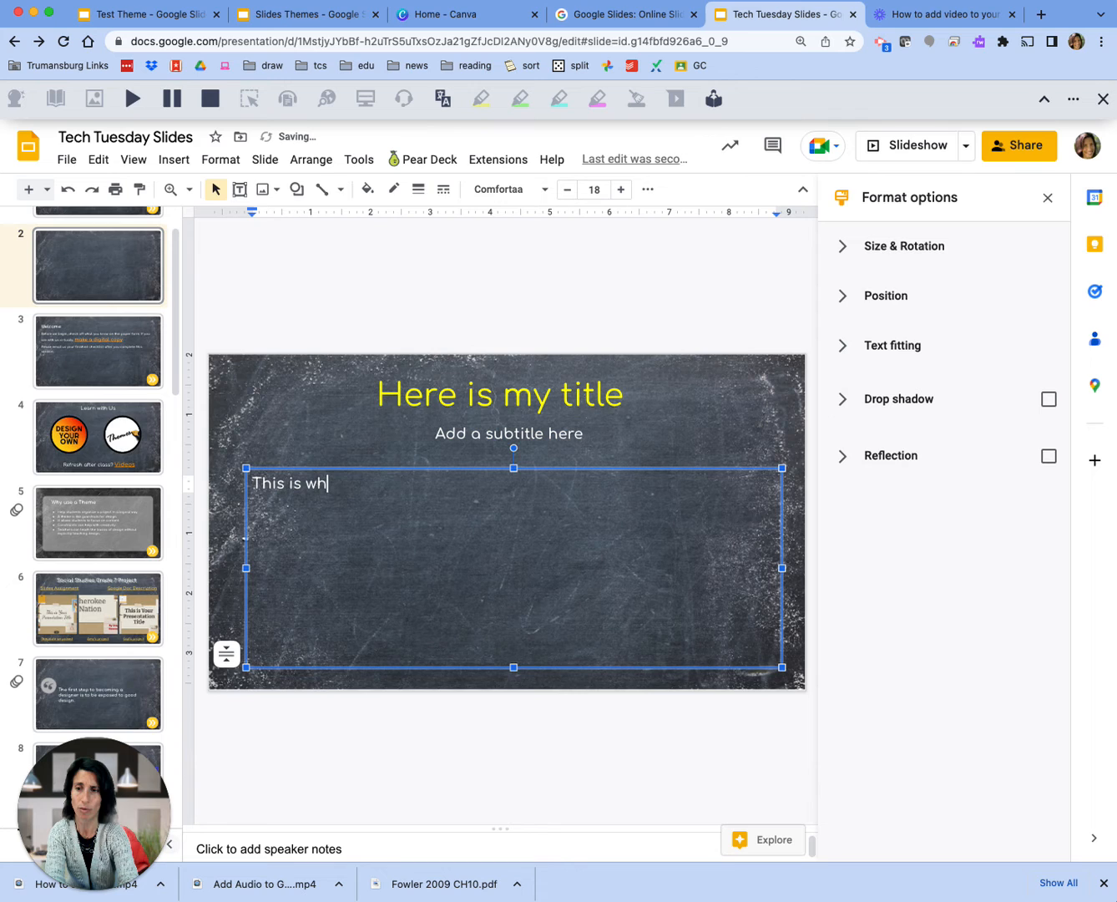
{"action": "type", "text": "ere you"}
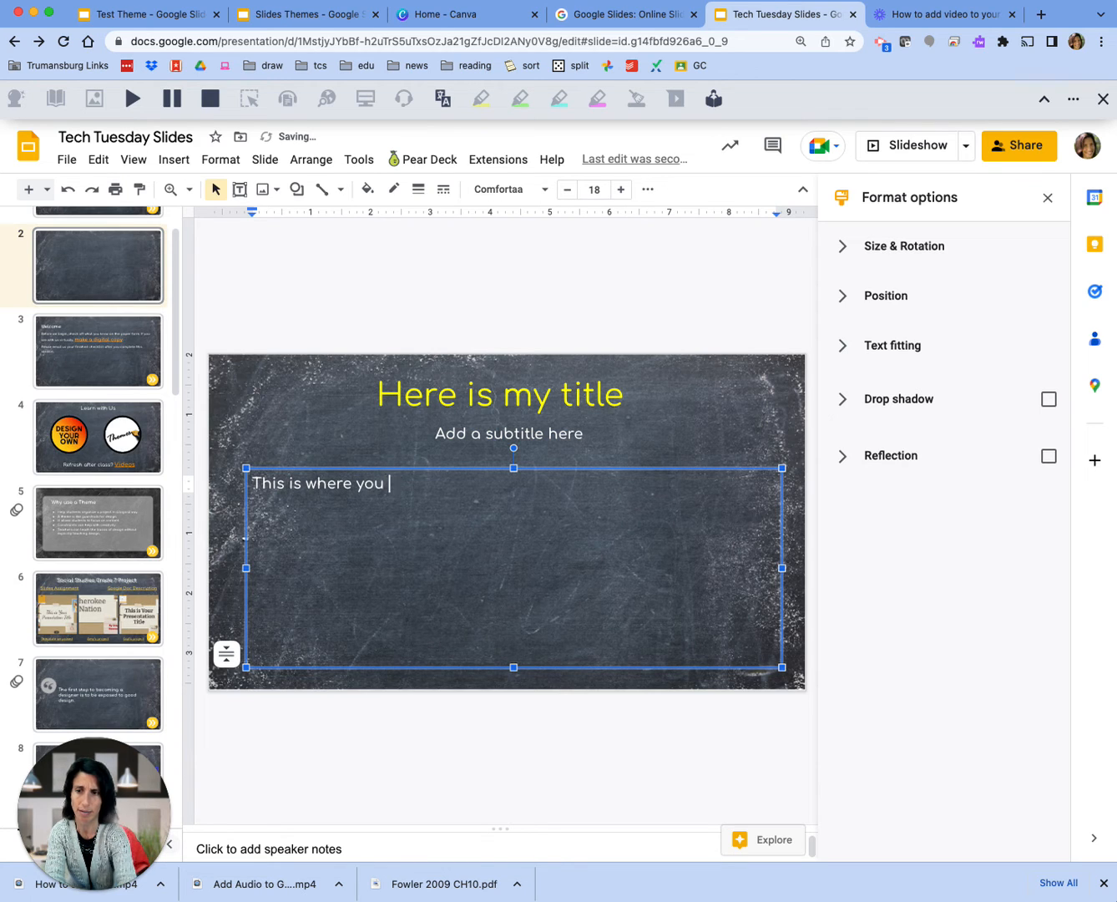
{"action": "type", "text": "put body text."}
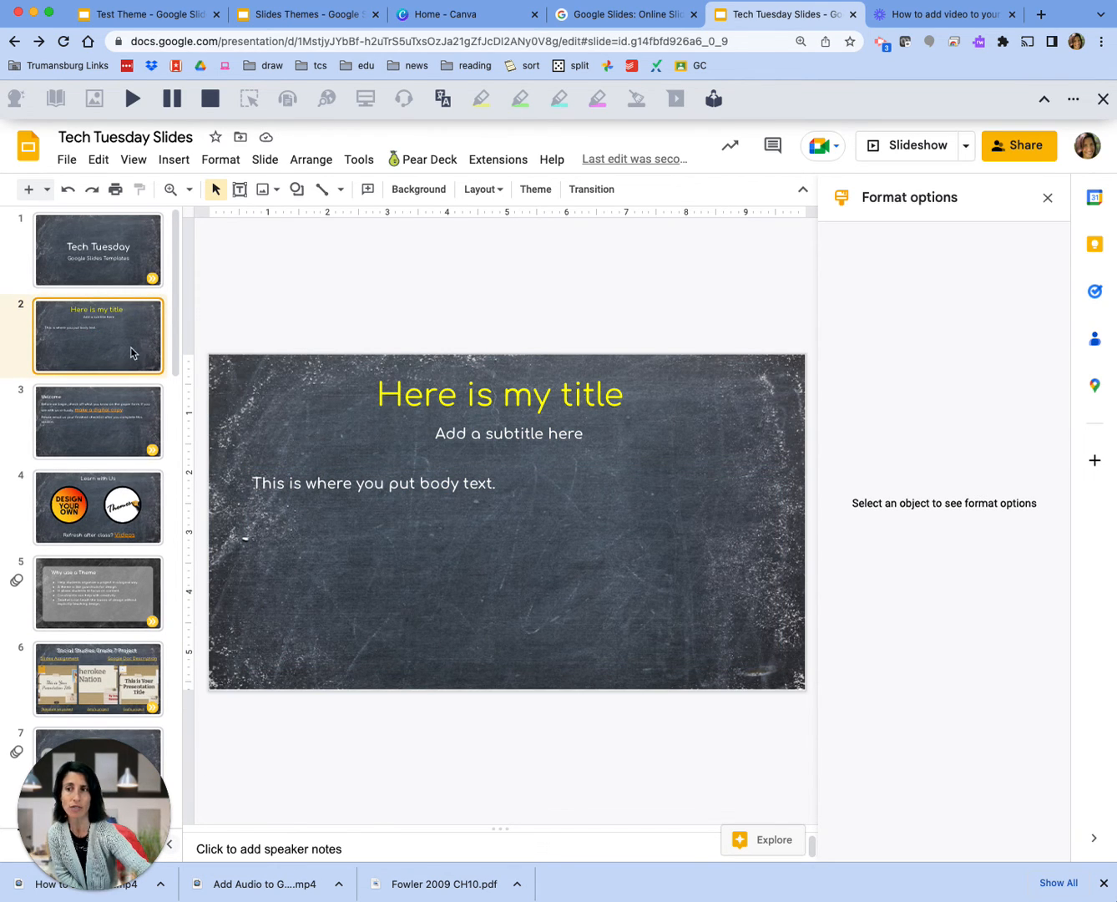
{"action": "mouse_move", "coordinate": [96, 334]}
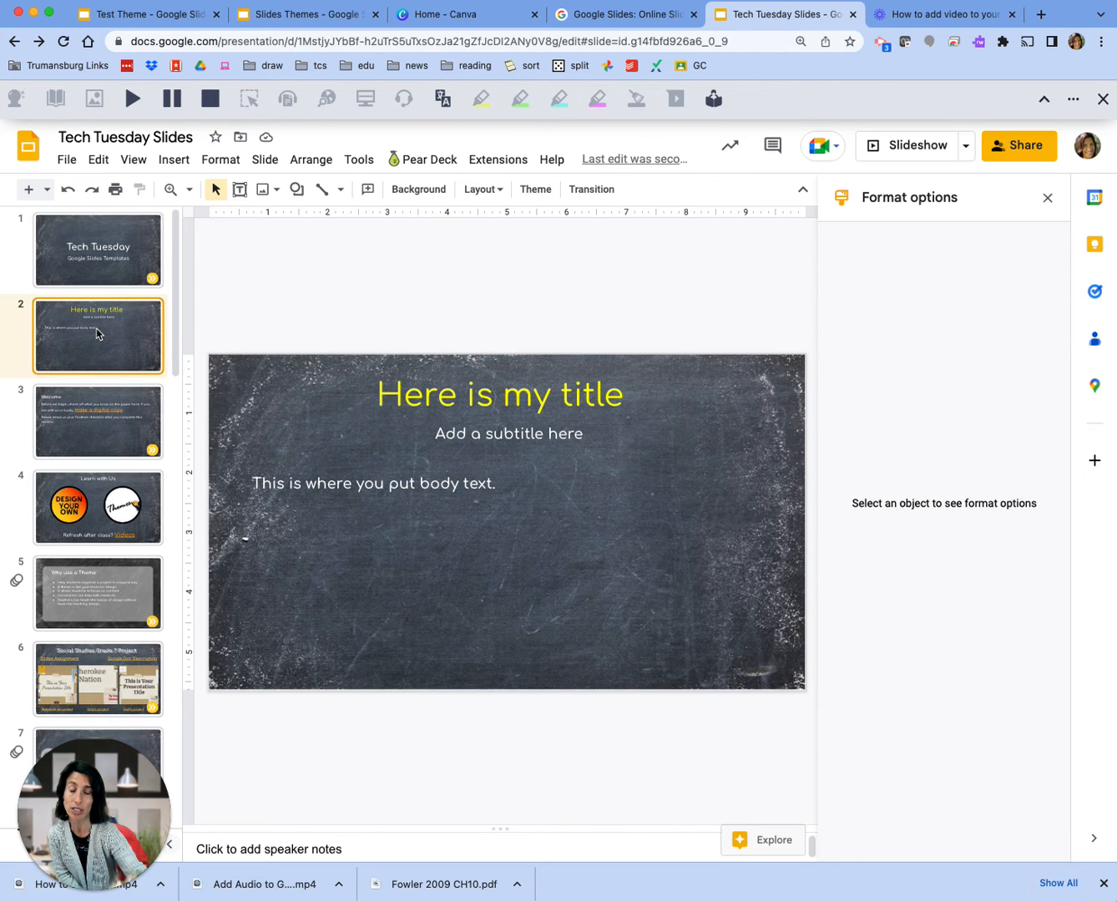